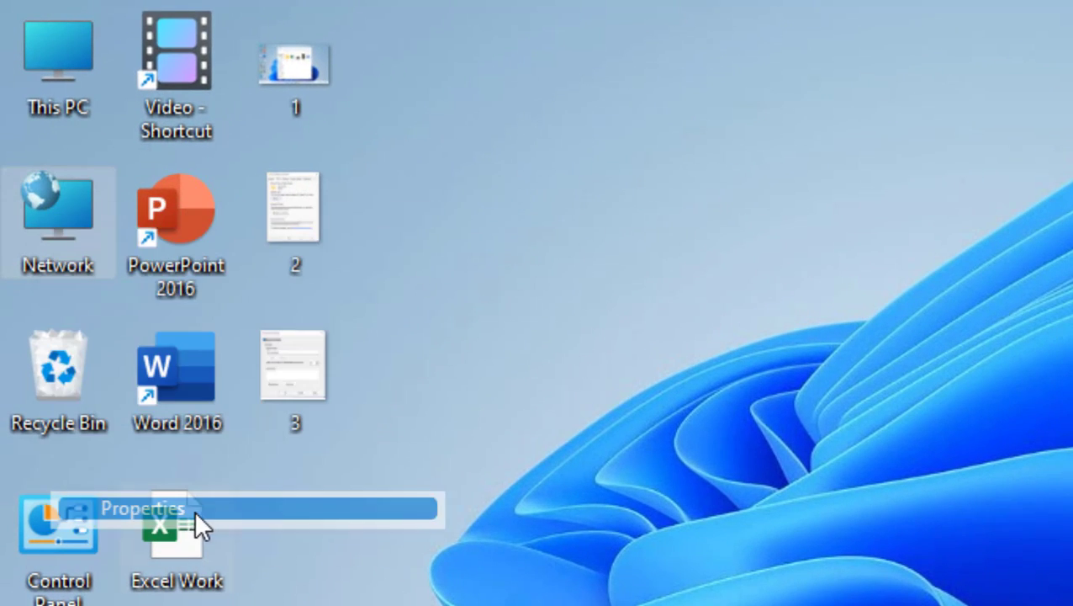
Step: Reach the advanced sharing settings page via Network and Sharing Center
click(142, 509)
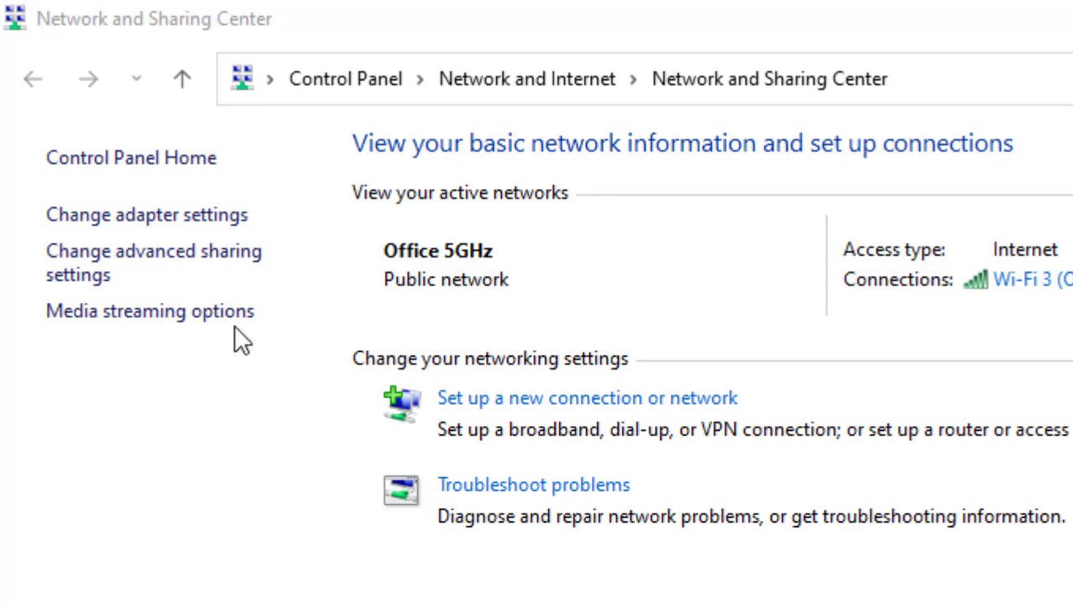
mouse_move(109, 252)
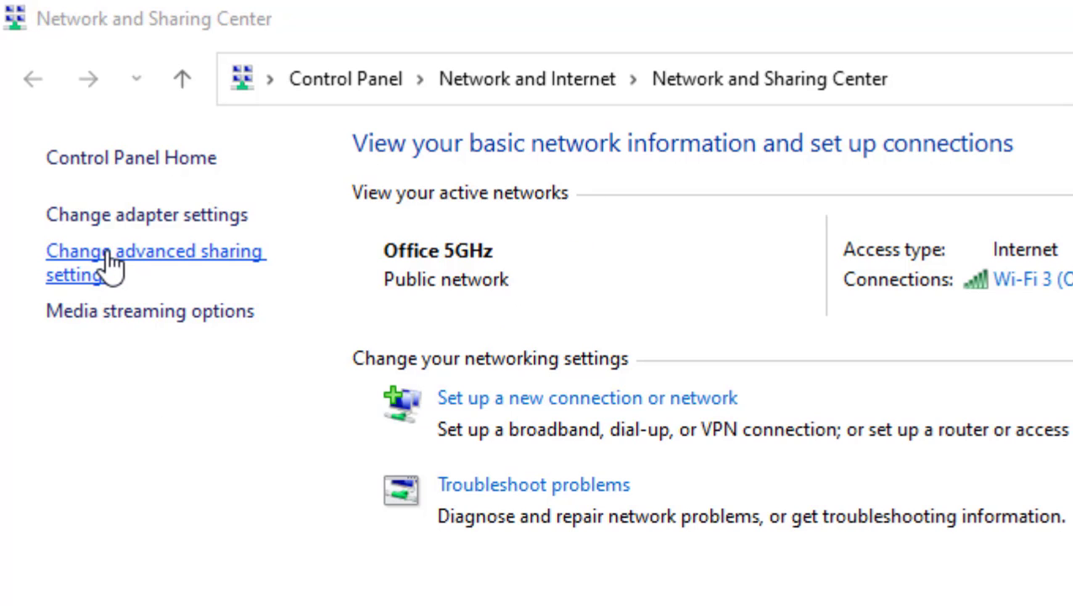
click(154, 263)
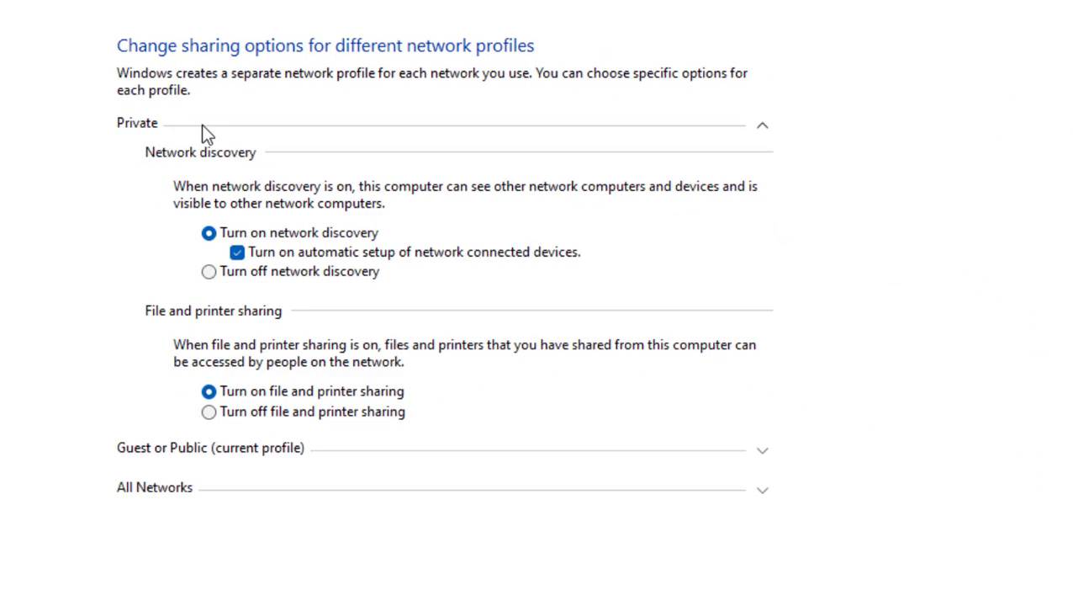
mouse_move(135, 135)
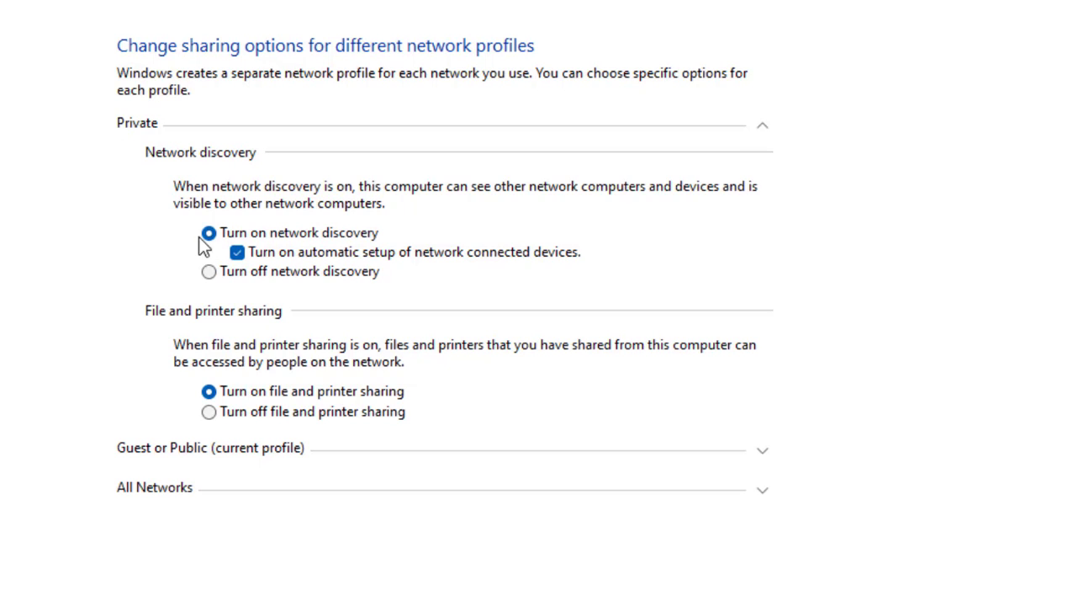
mouse_move(251, 266)
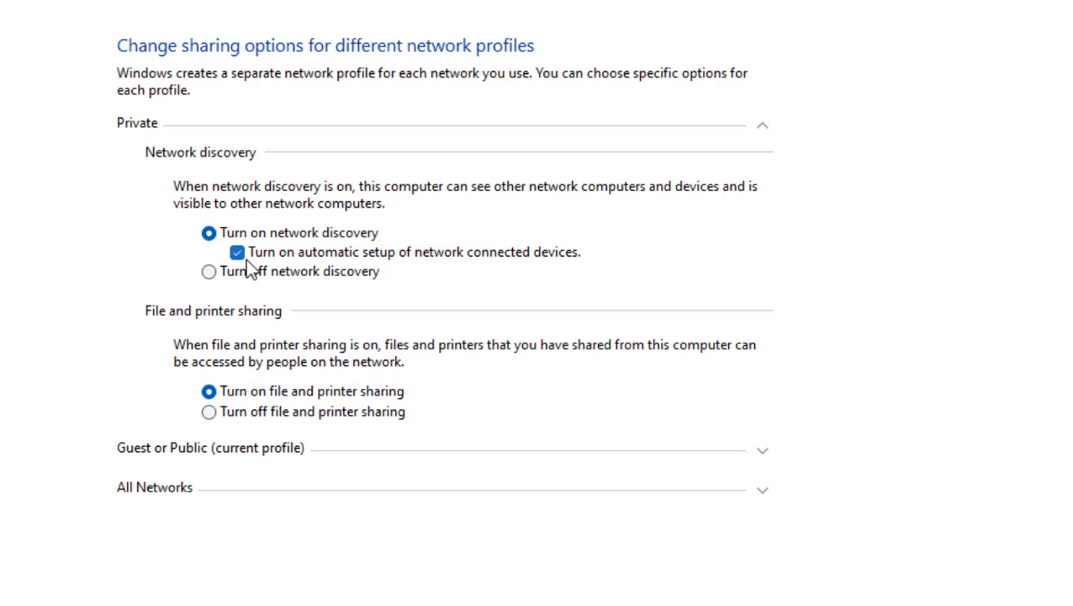
mouse_move(419, 262)
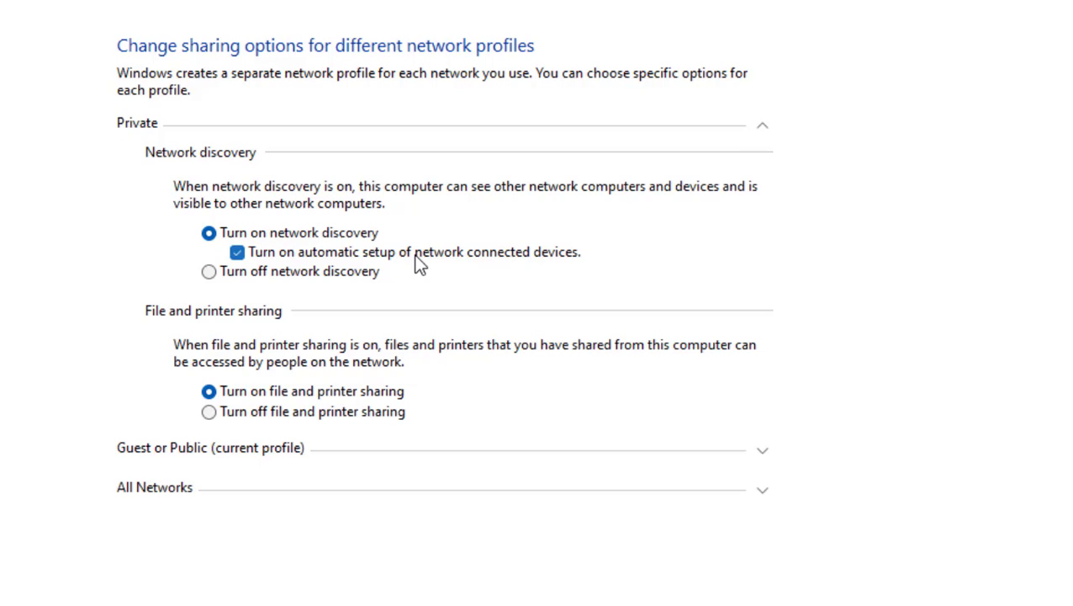
mouse_move(185, 329)
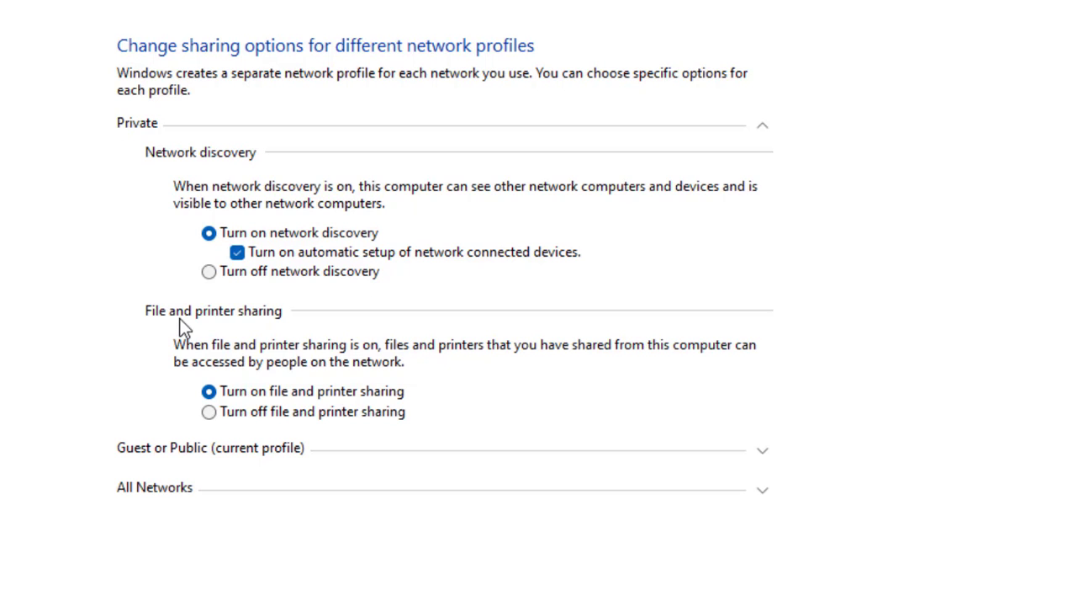
mouse_move(281, 326)
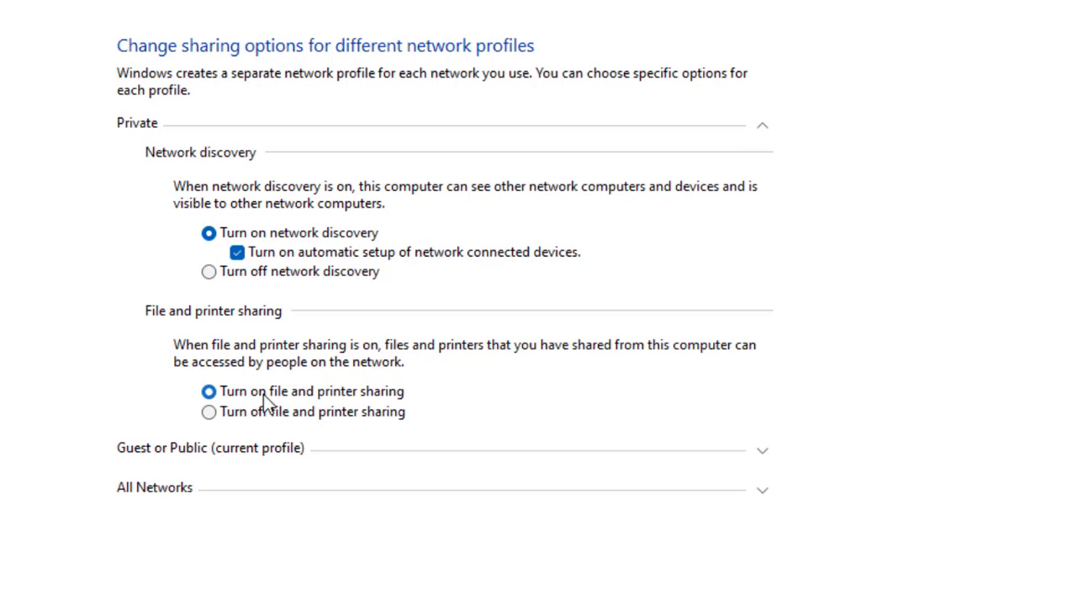
mouse_move(312, 402)
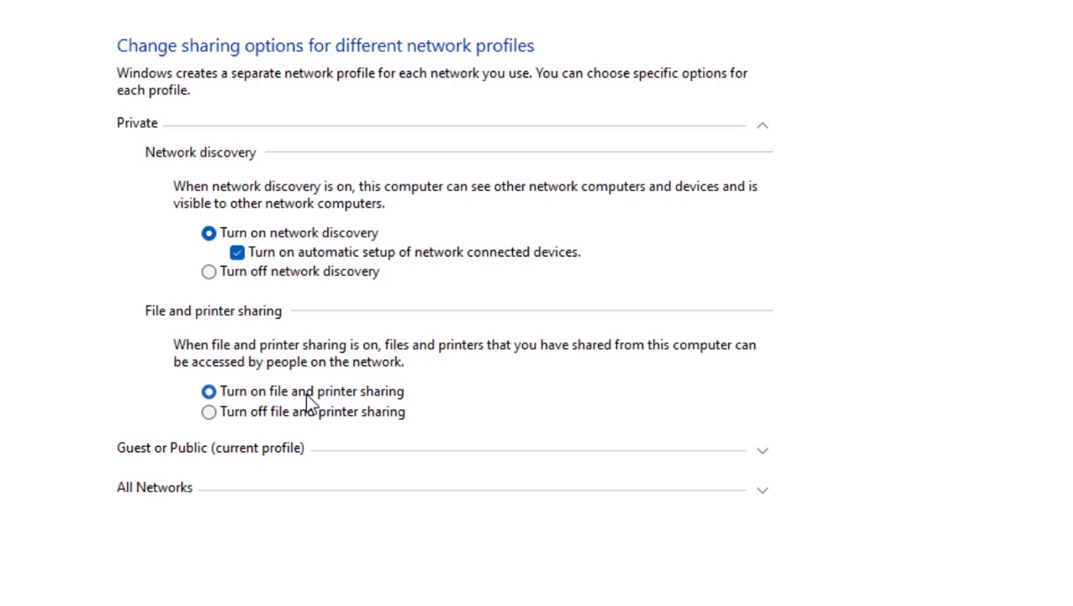
mouse_move(286, 404)
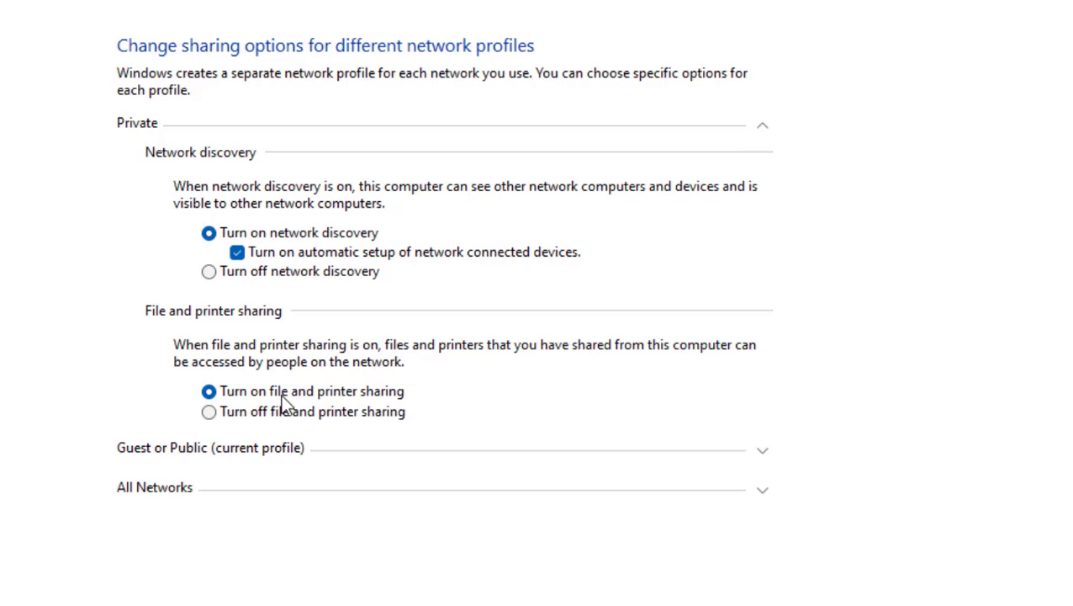
mouse_move(168, 461)
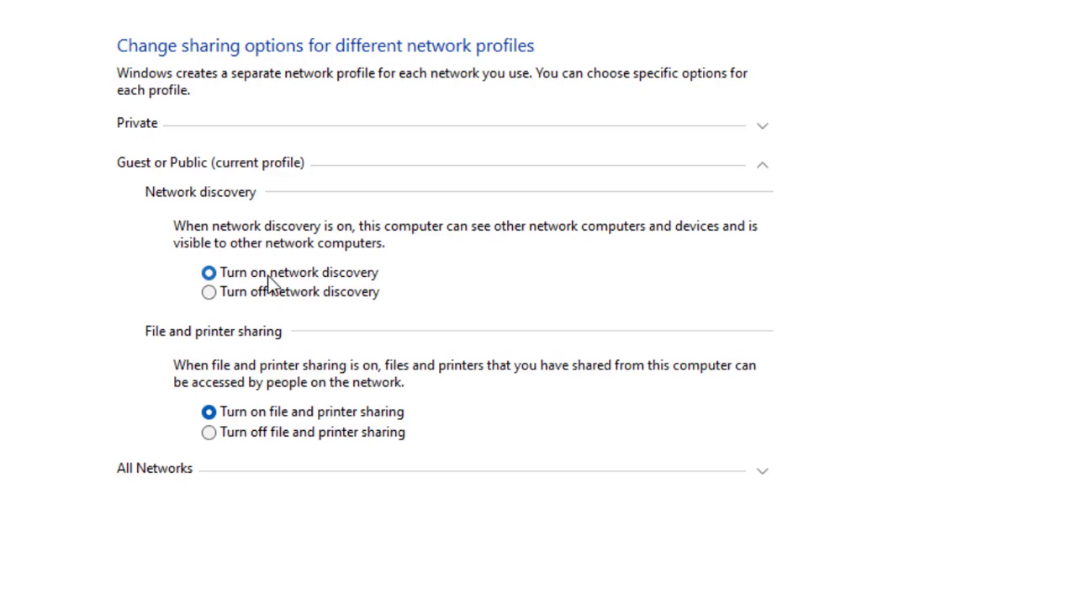
mouse_move(208, 411)
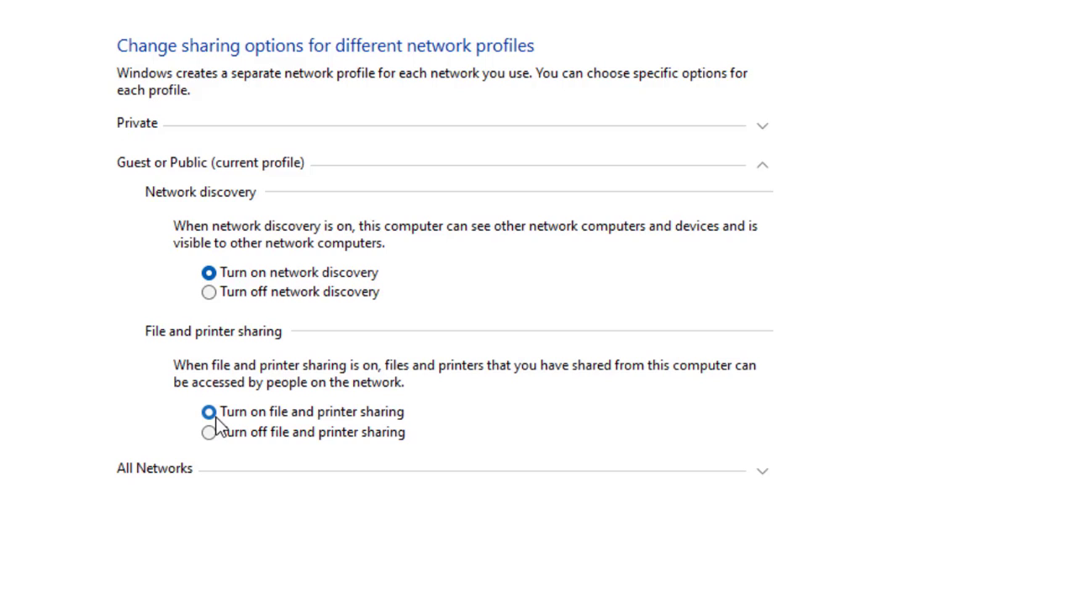
mouse_move(345, 423)
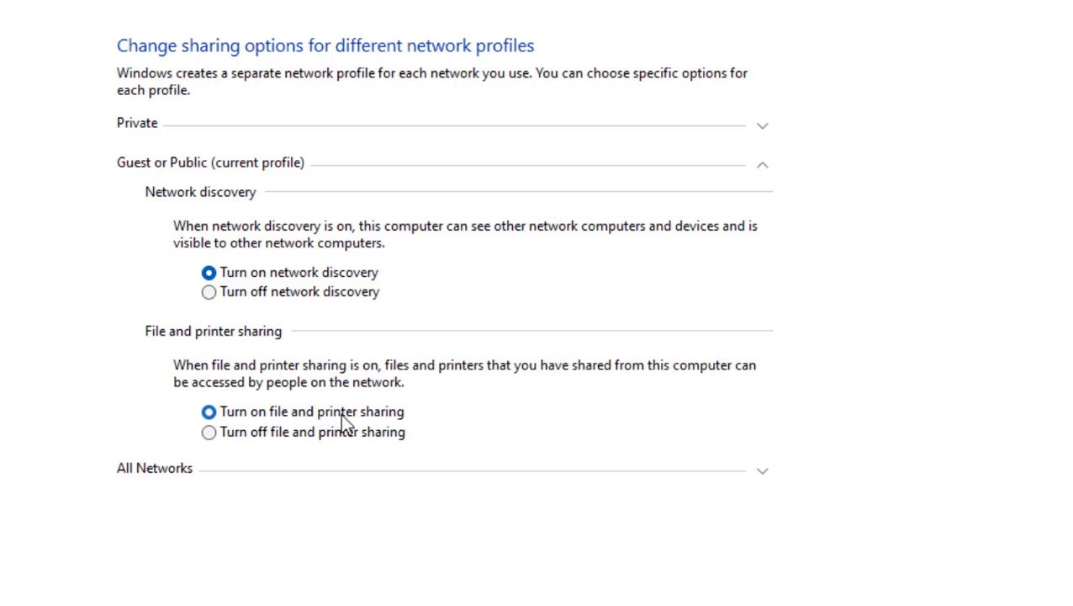
mouse_move(163, 481)
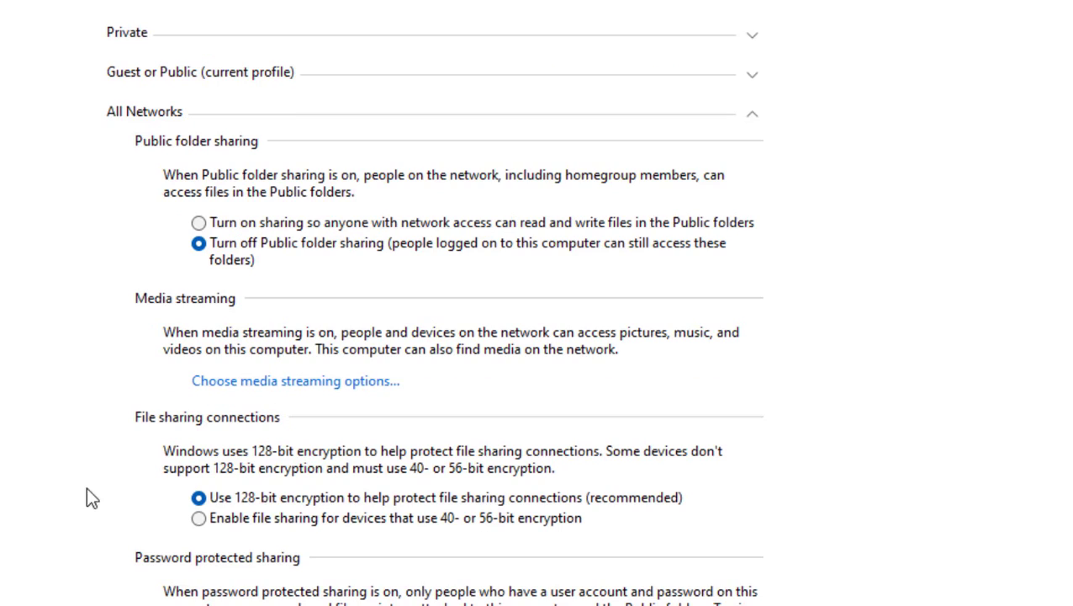
Step: Scroll down to the Guest or Public and All Networks sharing options
scroll(down, 3)
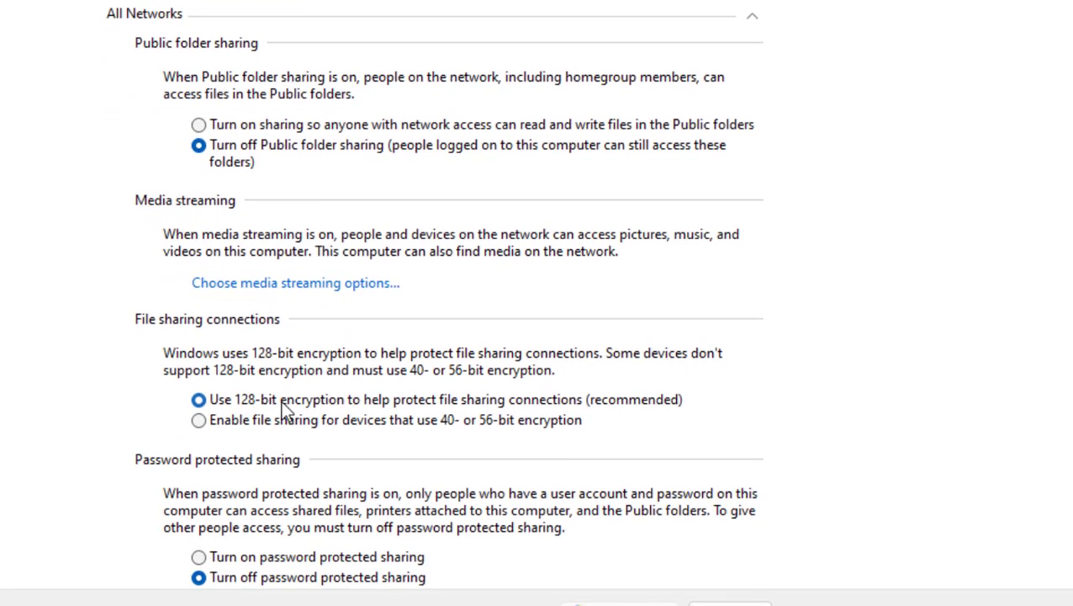
scroll(down, 3)
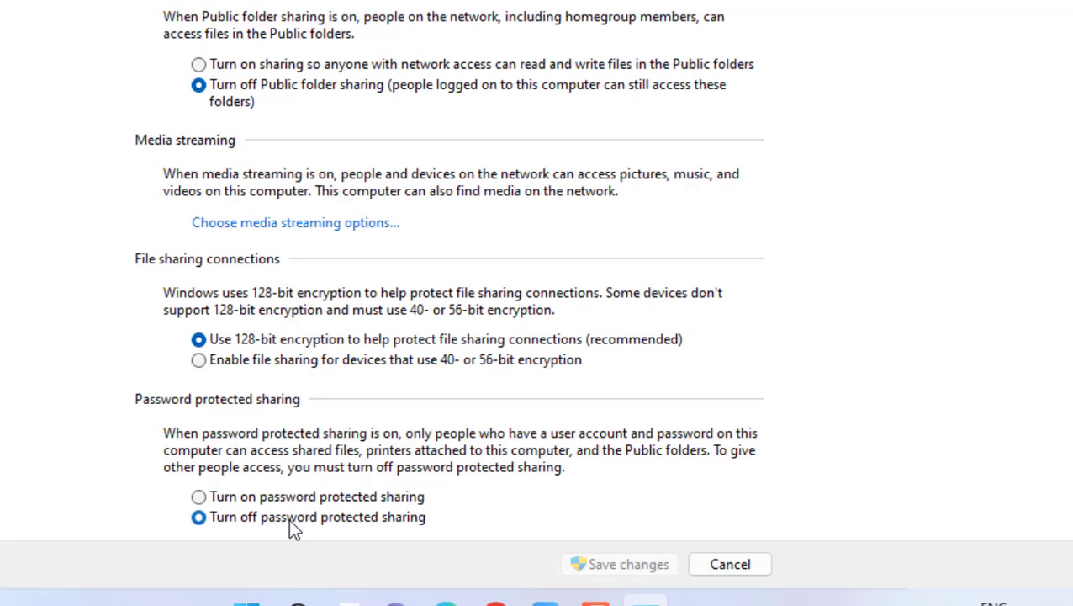
mouse_move(260, 531)
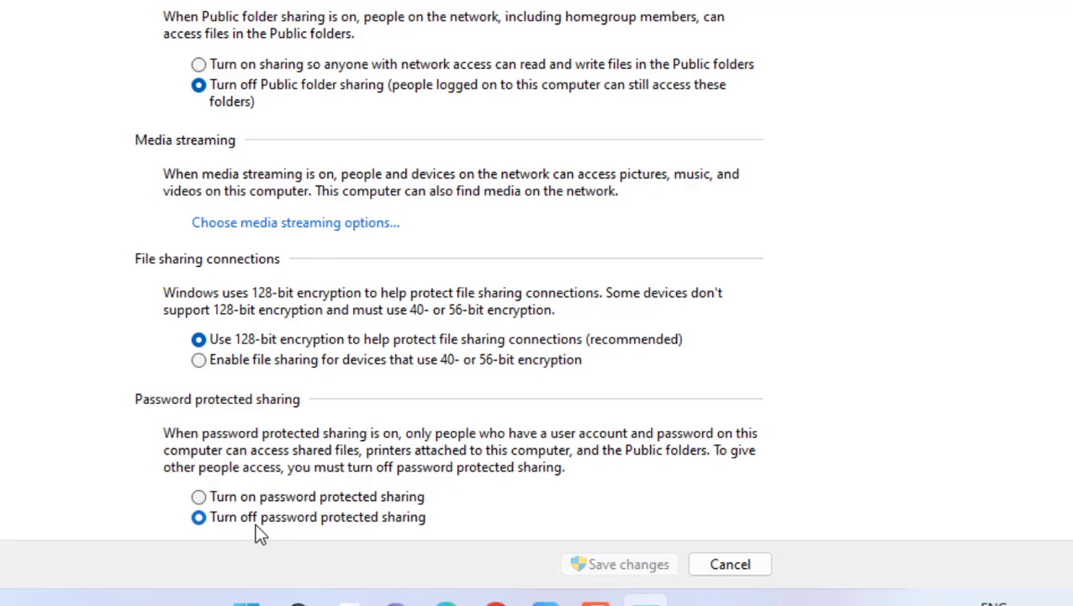
mouse_move(212, 532)
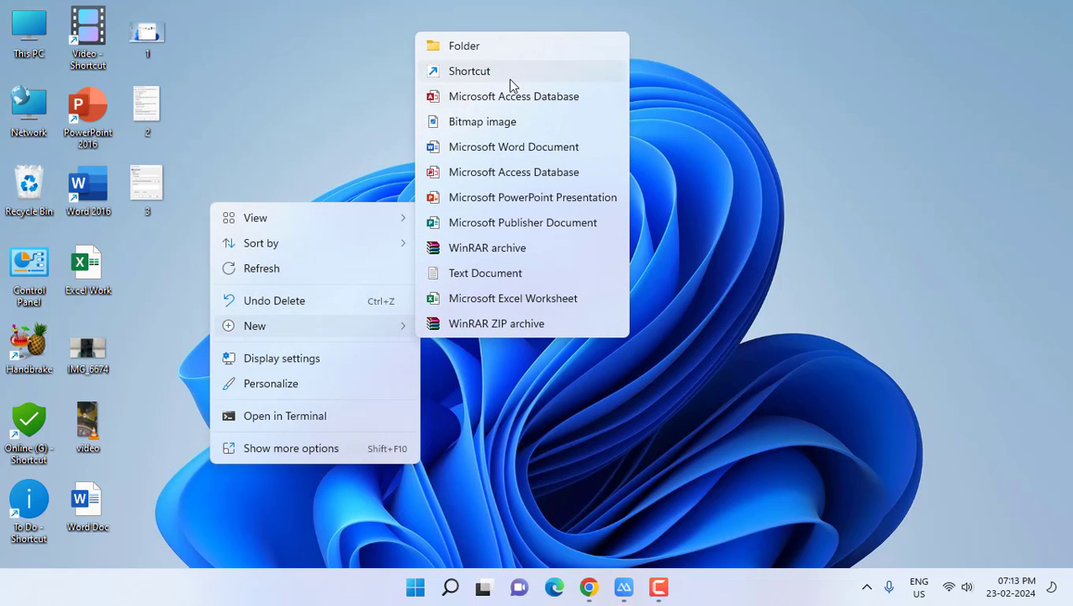
Step: Create a new desktop folder named 'pc folder' and look inside it
click(464, 46)
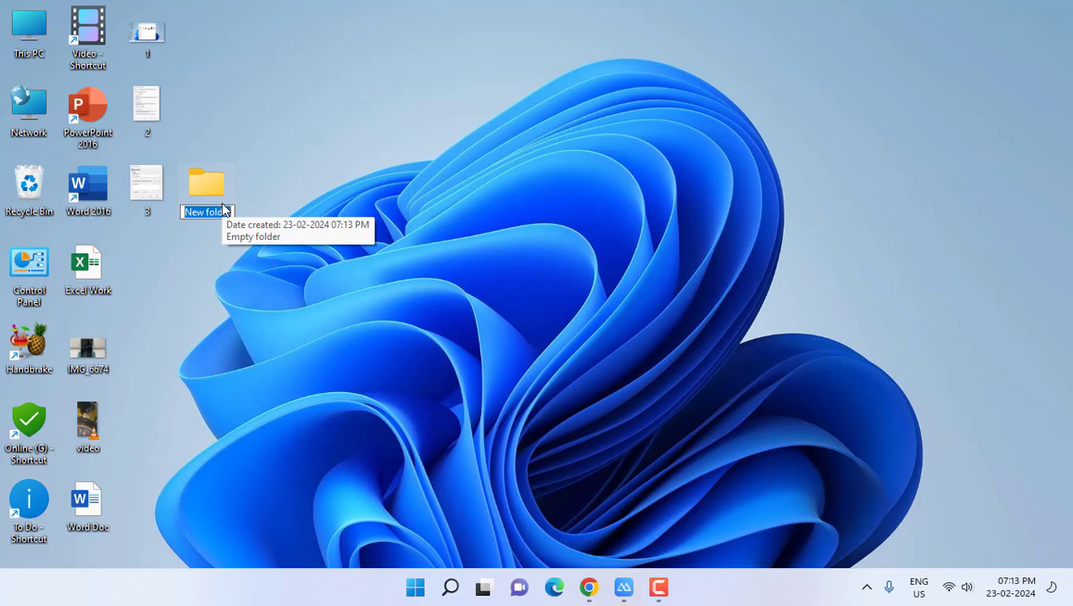
text(pc)
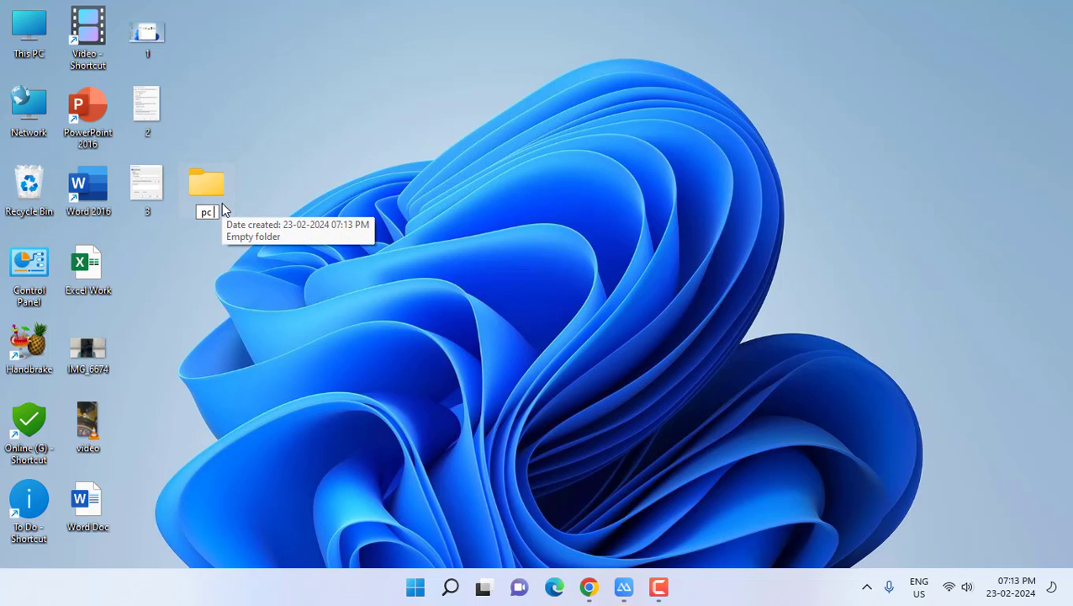
text(folder)
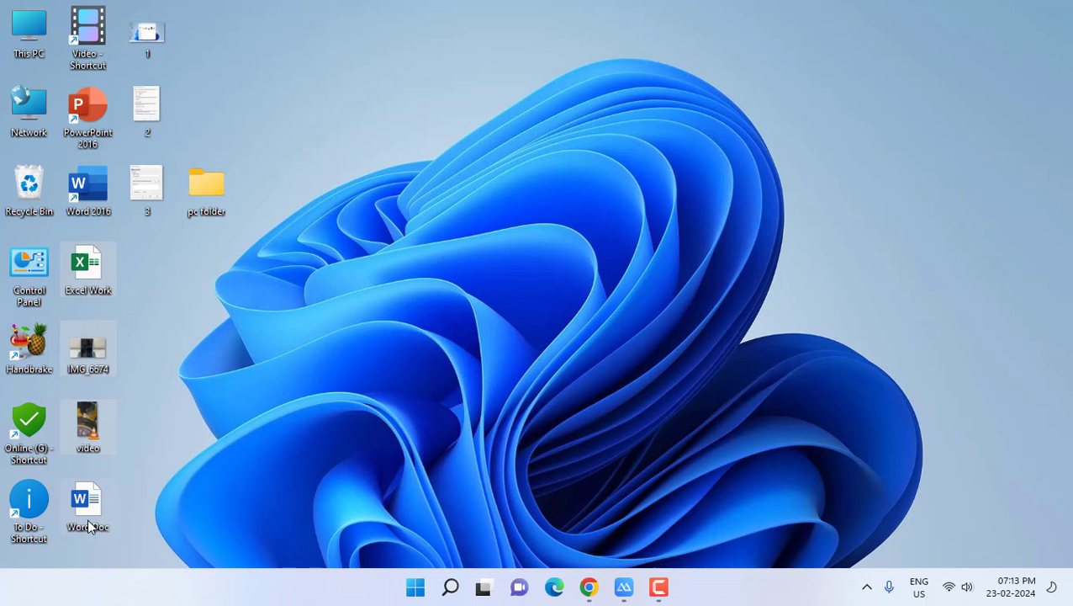
mouse_move(357, 271)
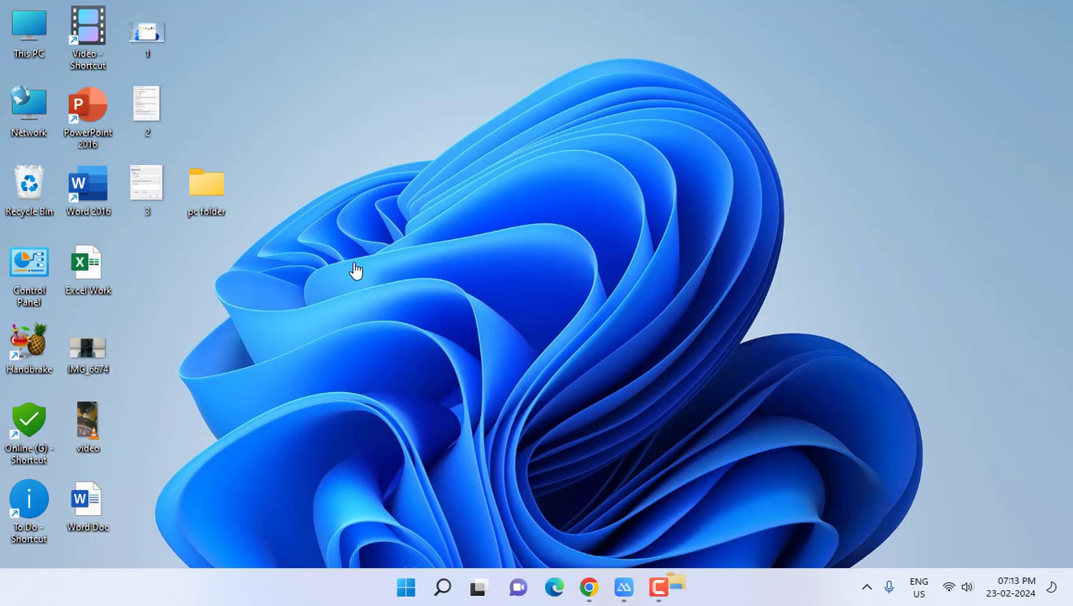
double_click(205, 182)
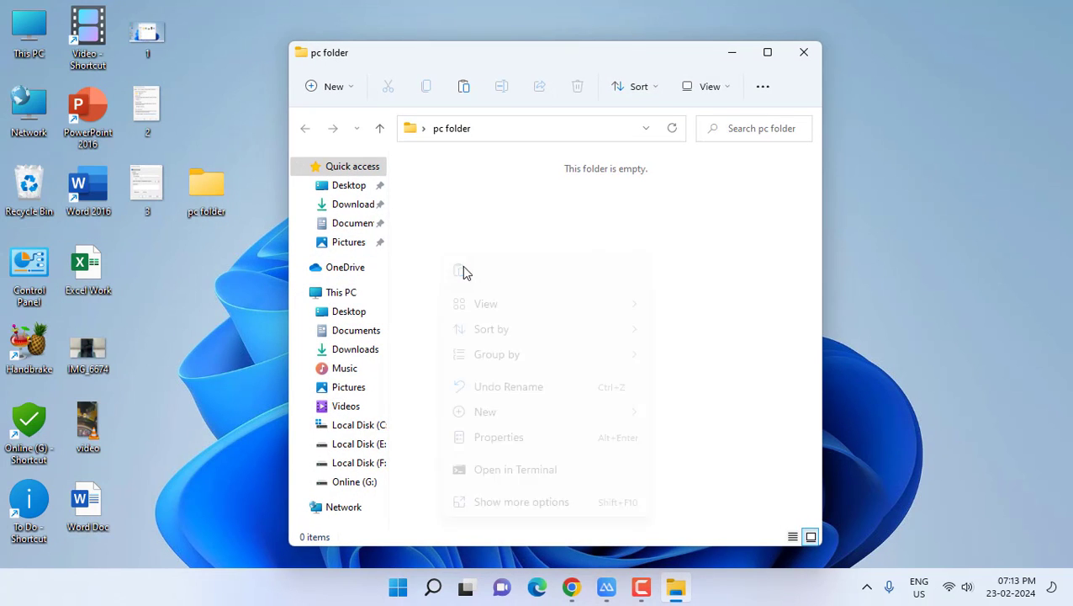
click(803, 52)
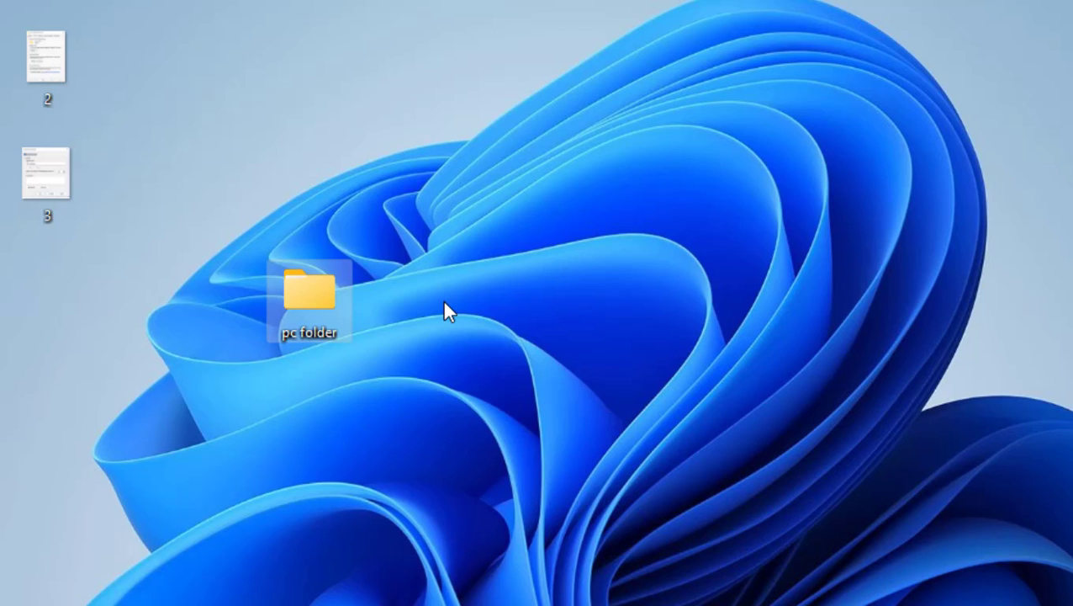
mouse_move(317, 302)
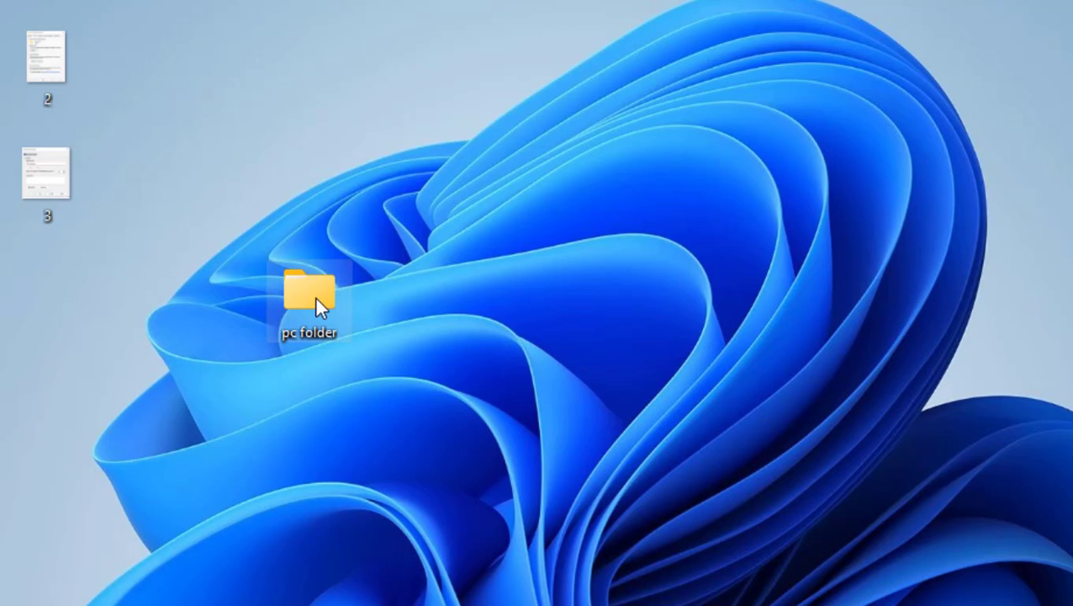
Step: In pc folder's Sharing properties, add Everyone to the people shared with
right_click(308, 289)
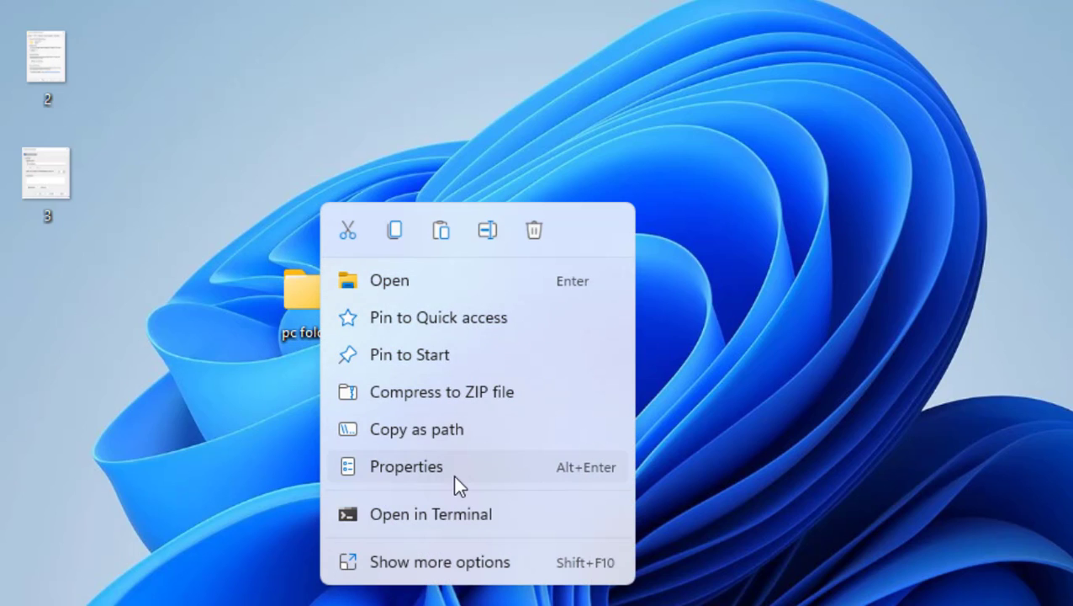
click(405, 466)
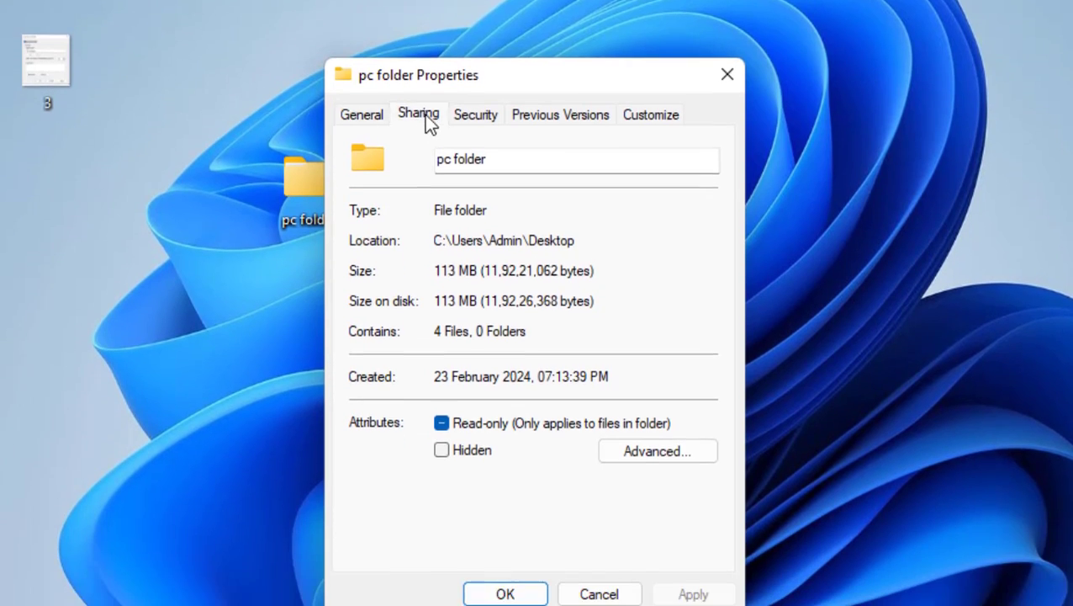
click(417, 114)
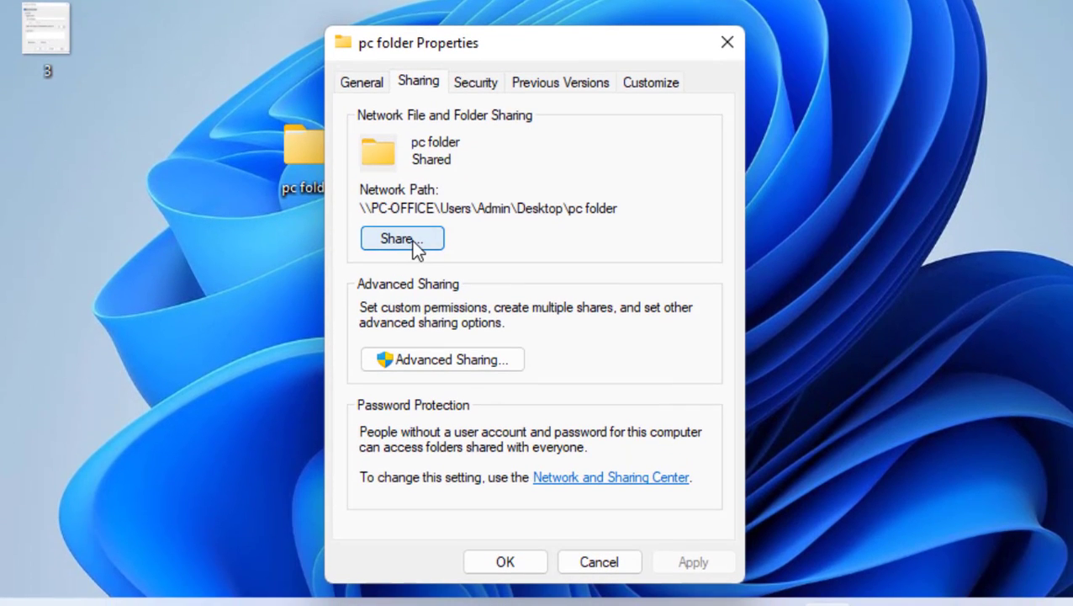
click(402, 239)
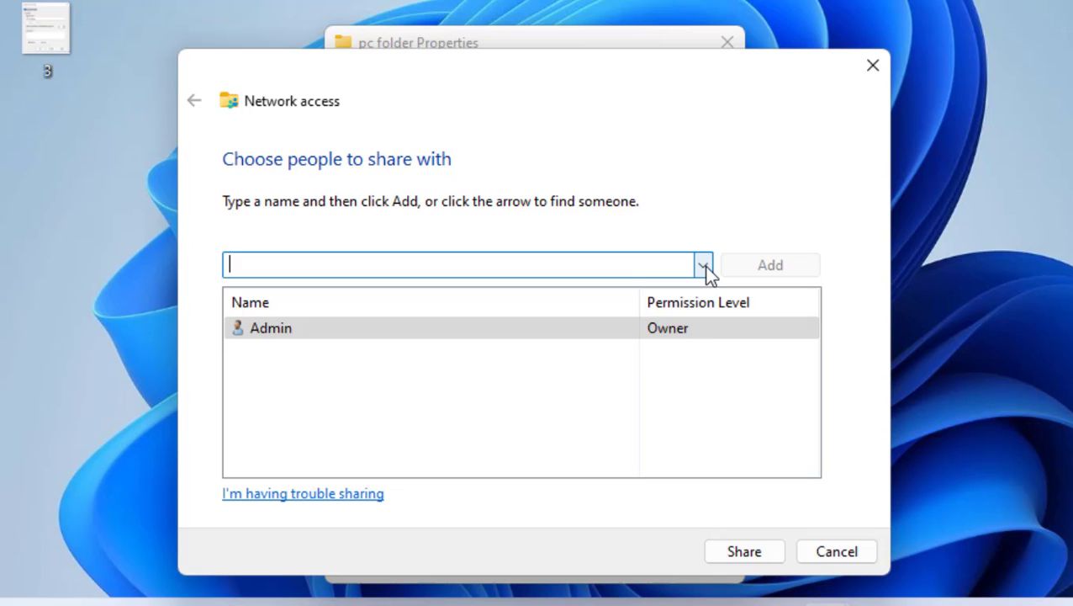
click(703, 264)
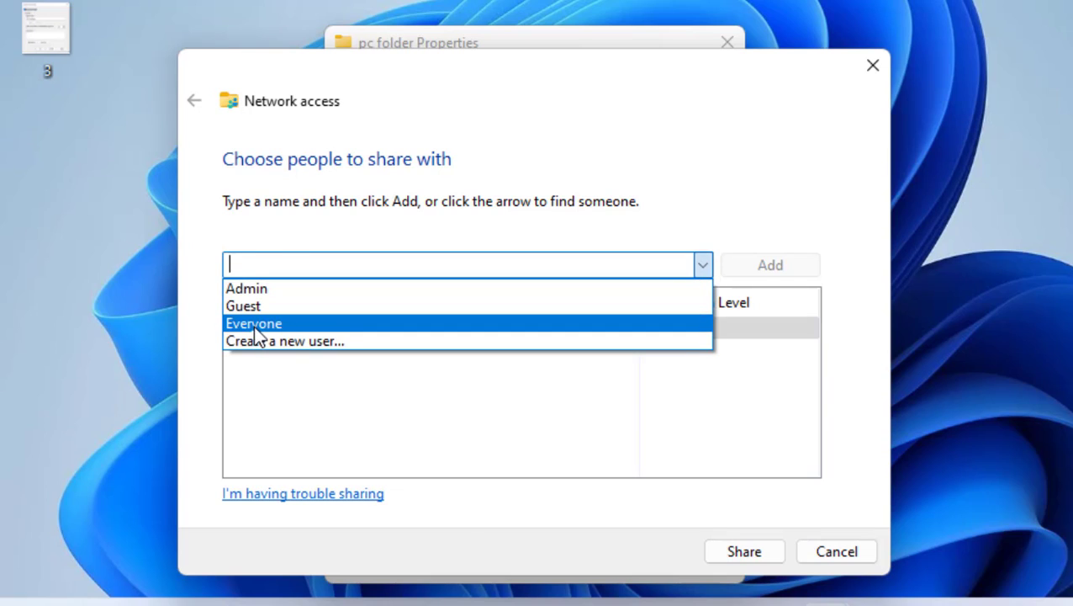
click(252, 323)
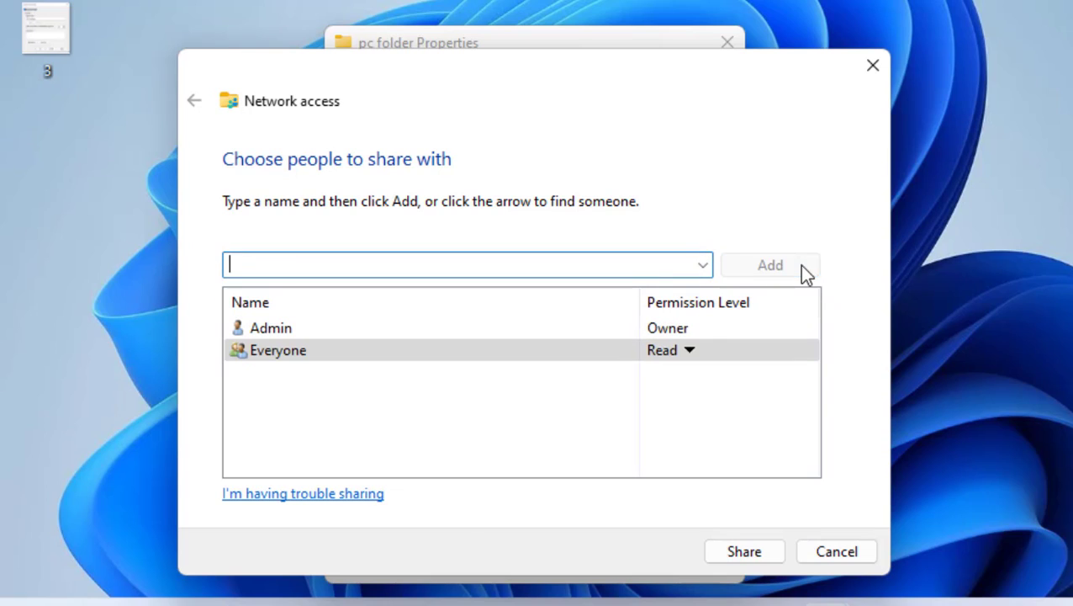
mouse_move(690, 350)
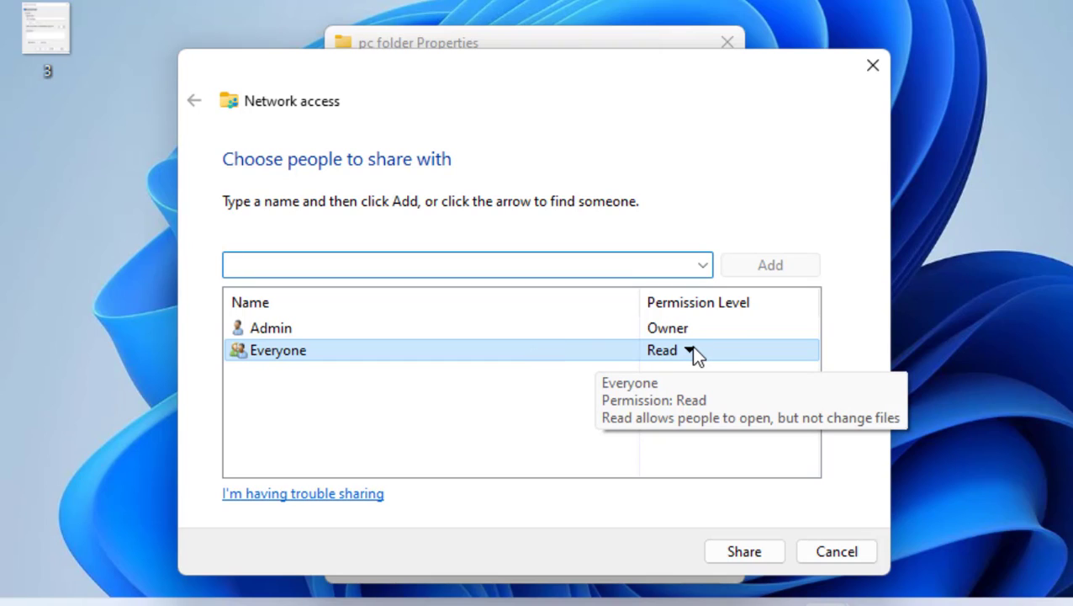
Step: Grant Everyone Read/Write permission and confirm the folder is shared
click(690, 350)
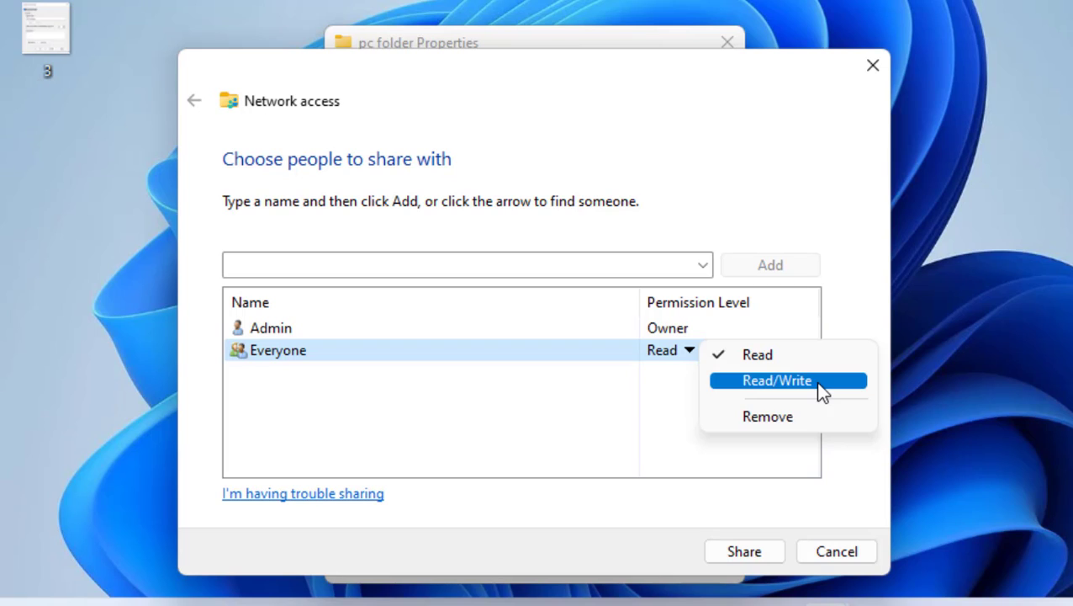
click(776, 381)
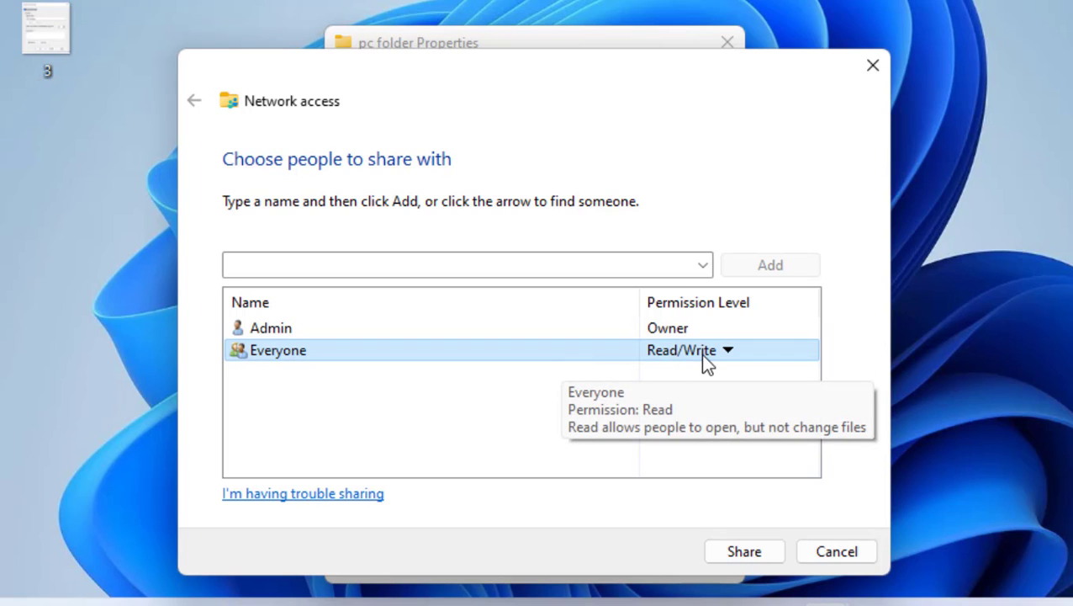
click(744, 552)
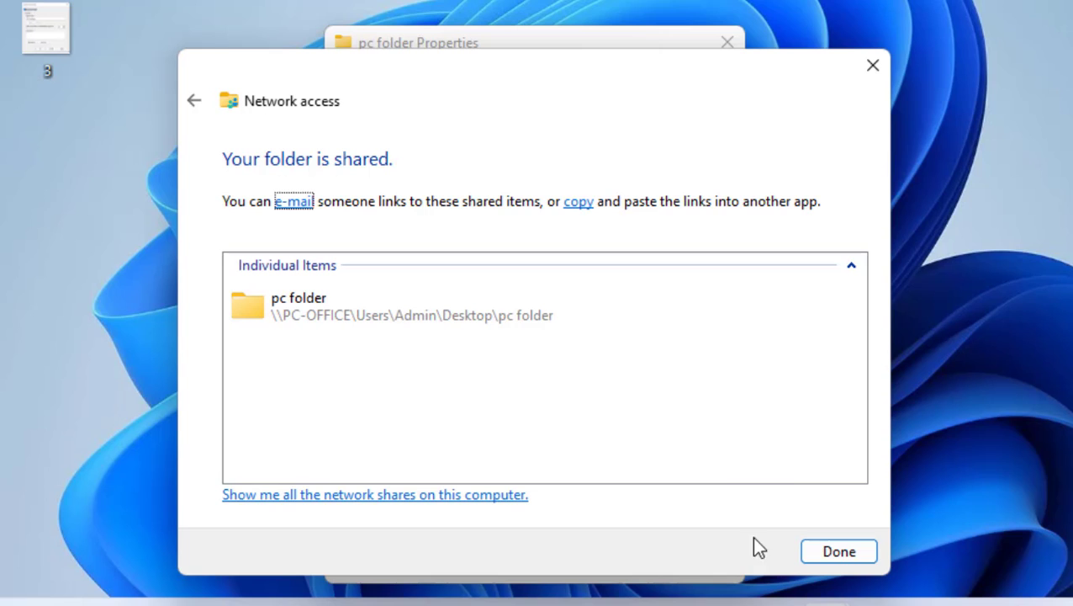
click(838, 552)
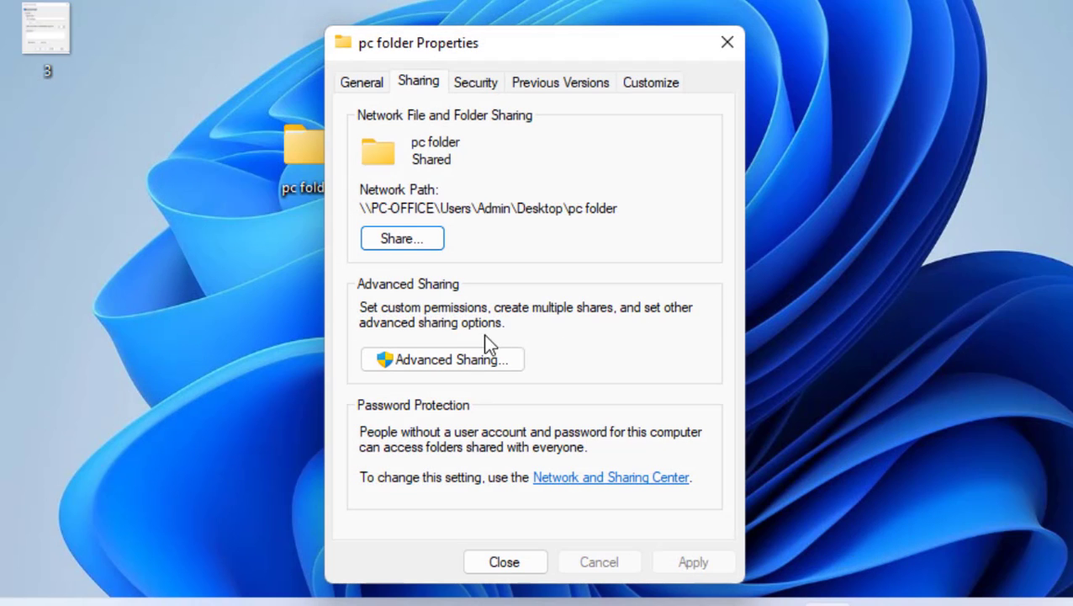
Step: Enable 'Share this folder' as pc folder in Advanced Sharing and apply it
click(440, 360)
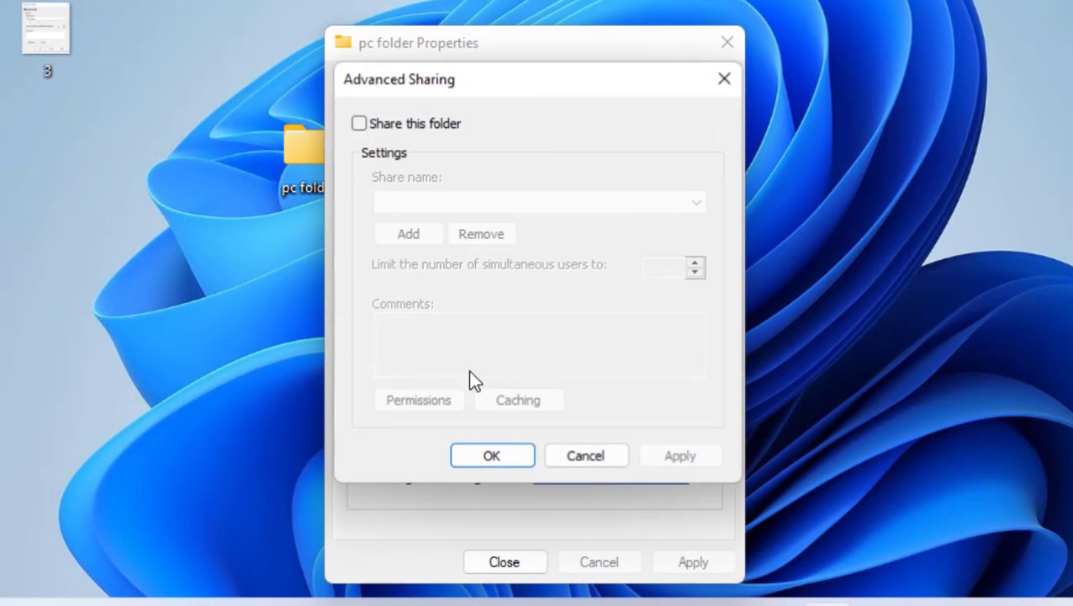
click(360, 123)
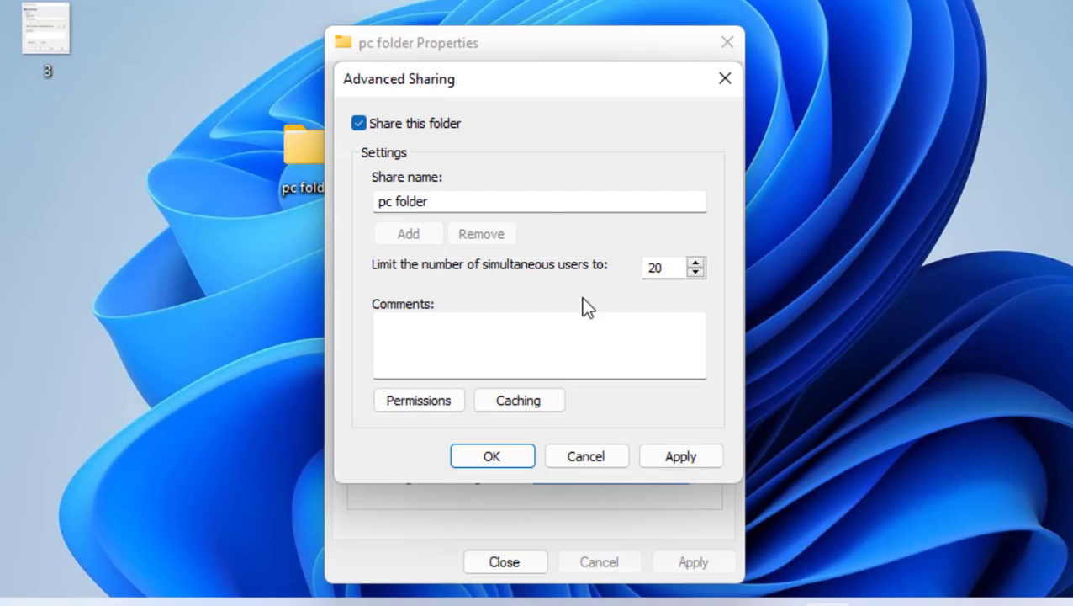
click(491, 454)
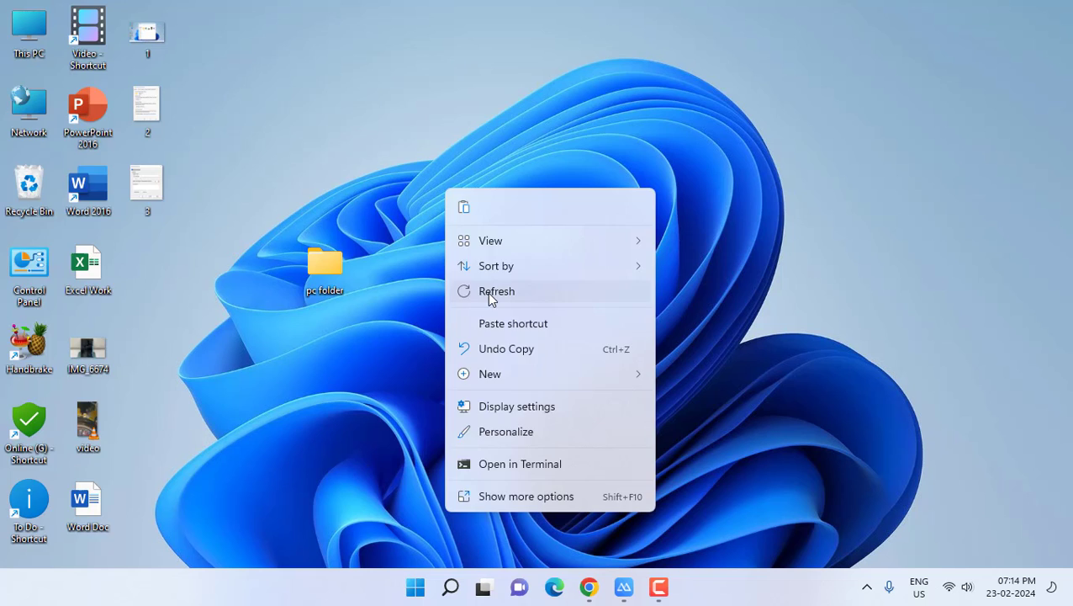
Step: Launch the iPhone Files app from search and choose Connect to Server
click(497, 289)
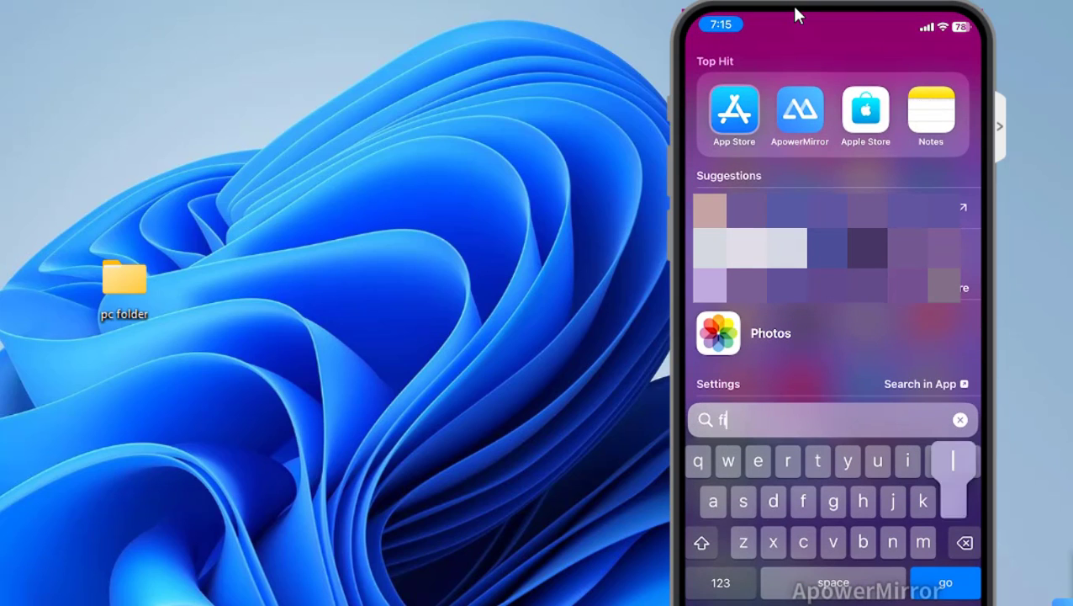
text(les)
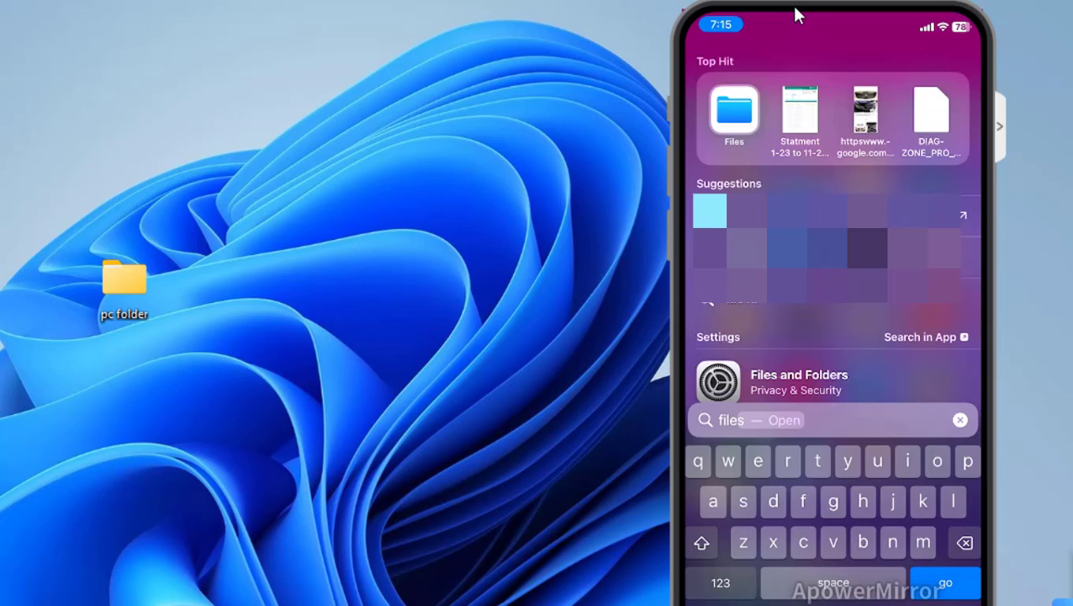
click(733, 118)
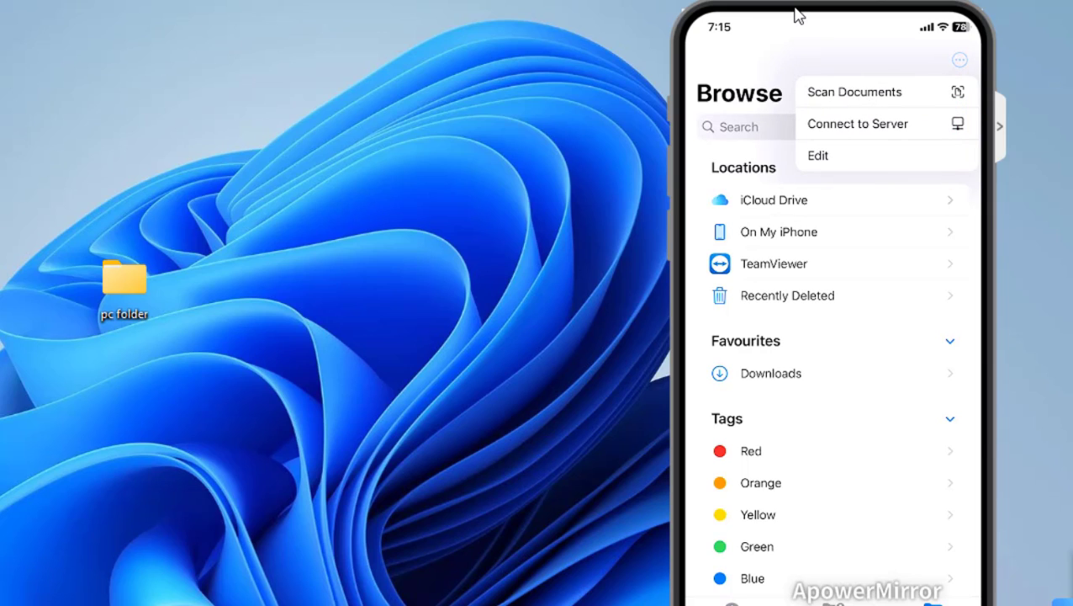
click(858, 124)
text(c)
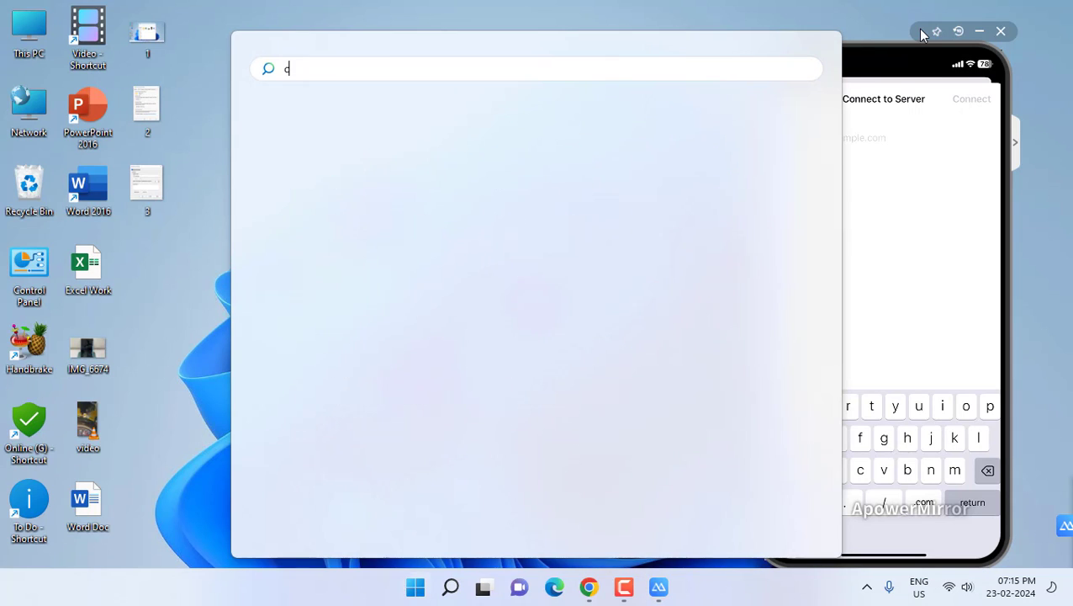
Step: Run ipconfig in an administrator Command Prompt and select the Wi-Fi IPv4 address
text(md)
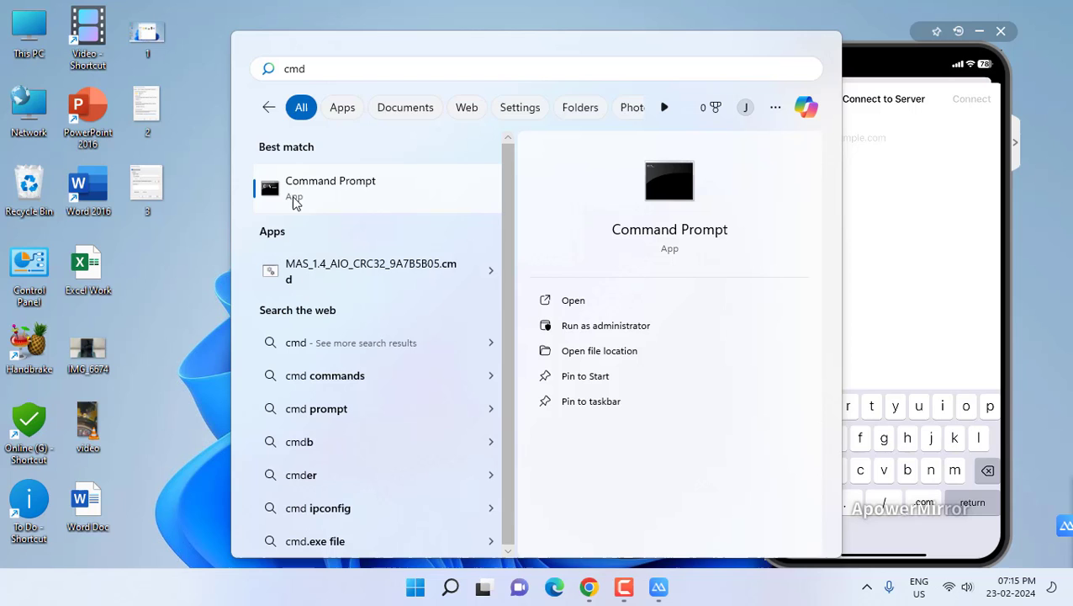
right_click(332, 189)
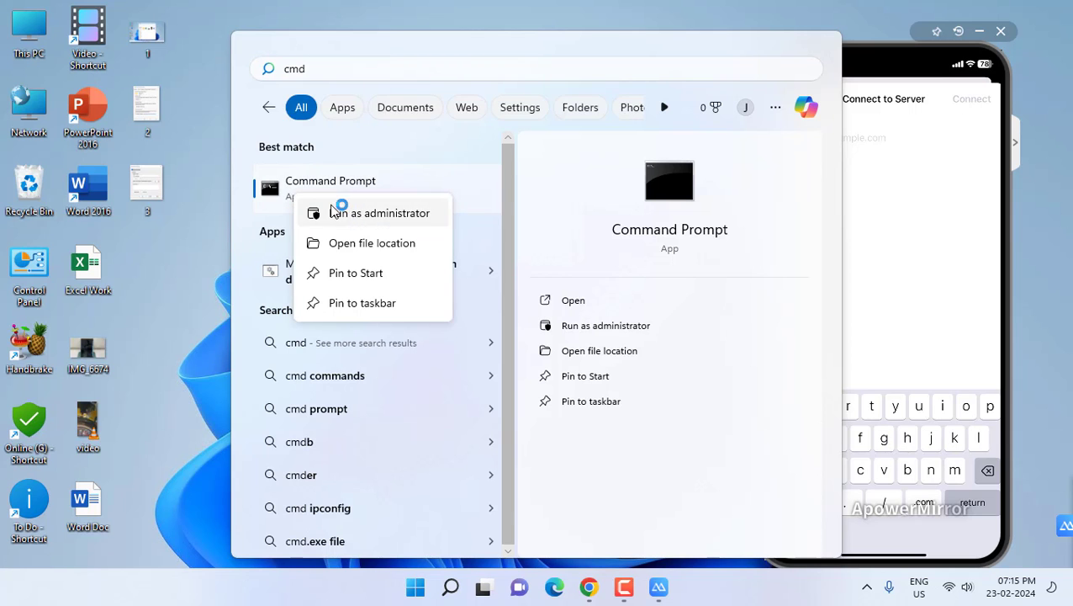
click(379, 212)
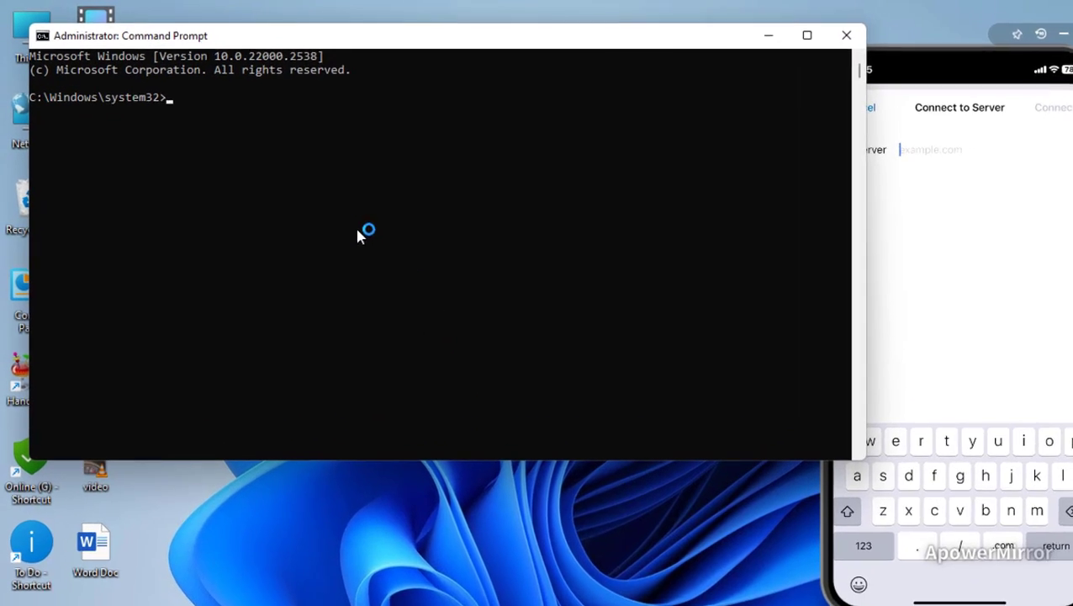
text(ipconfig)
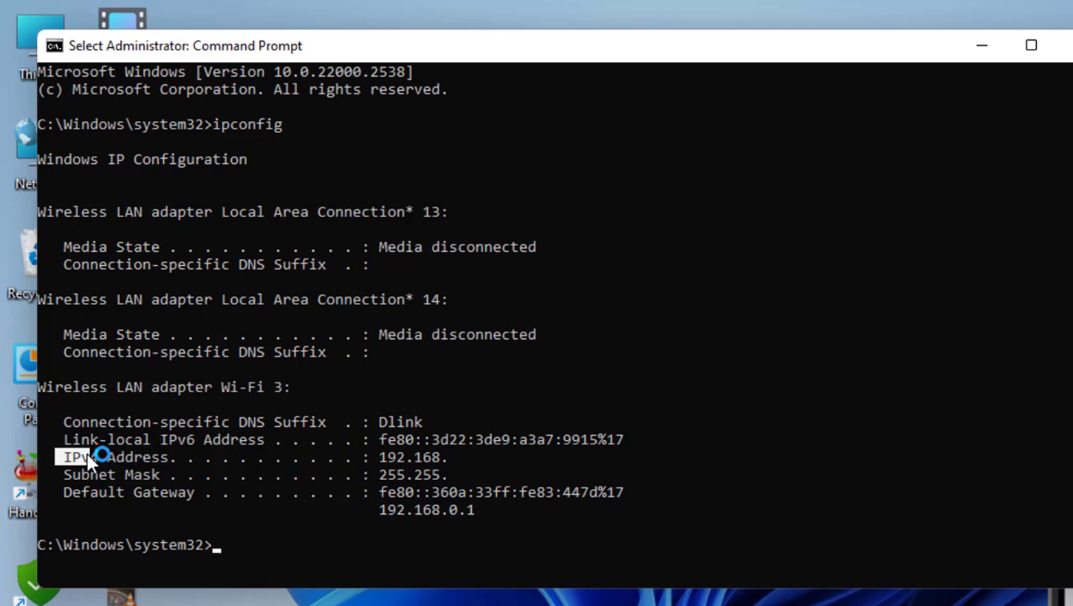
drag(64, 457, 475, 458)
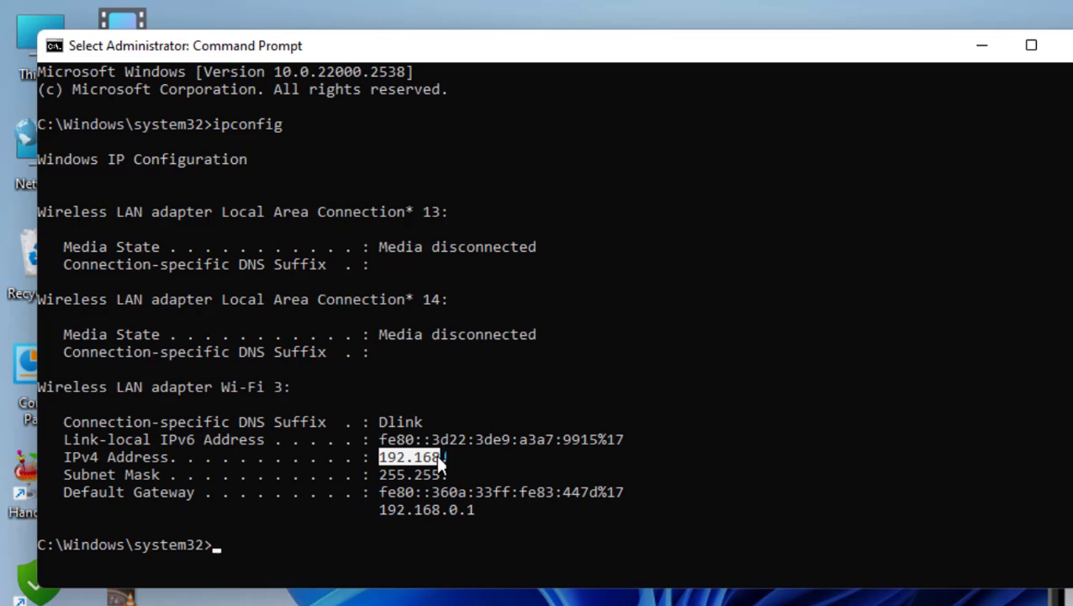
drag(441, 458, 471, 475)
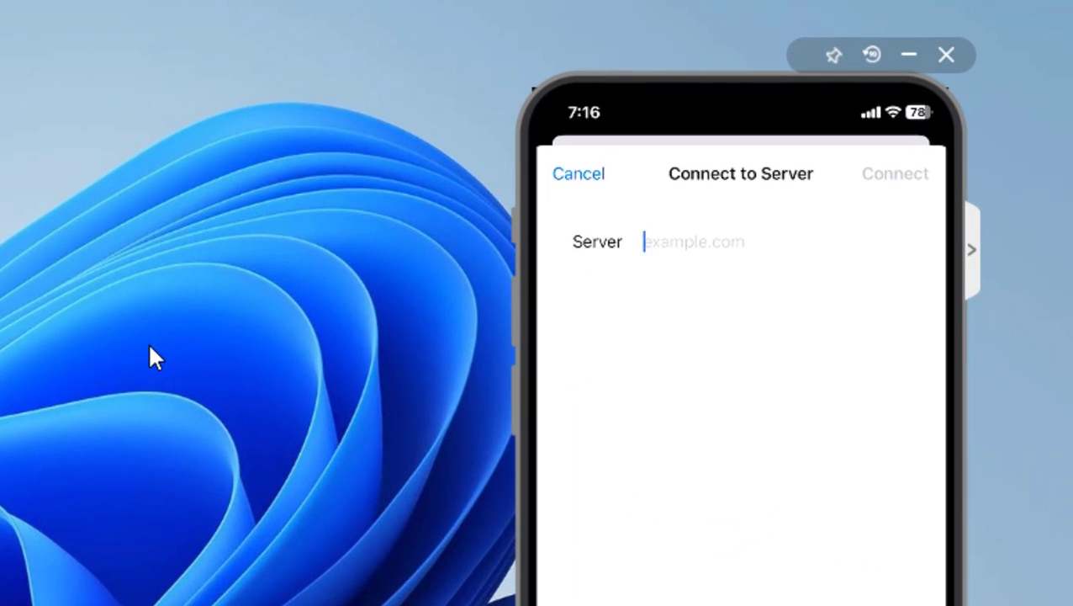
Step: Enter the PC's IP (192.160...) as the server and connect as Guest
text(192.)
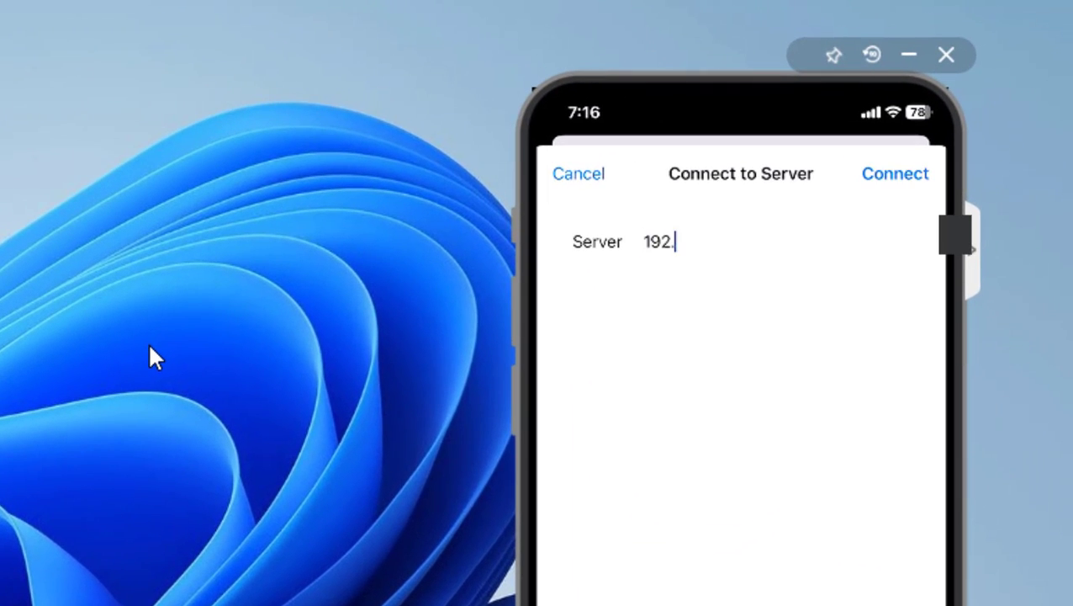
text(160)
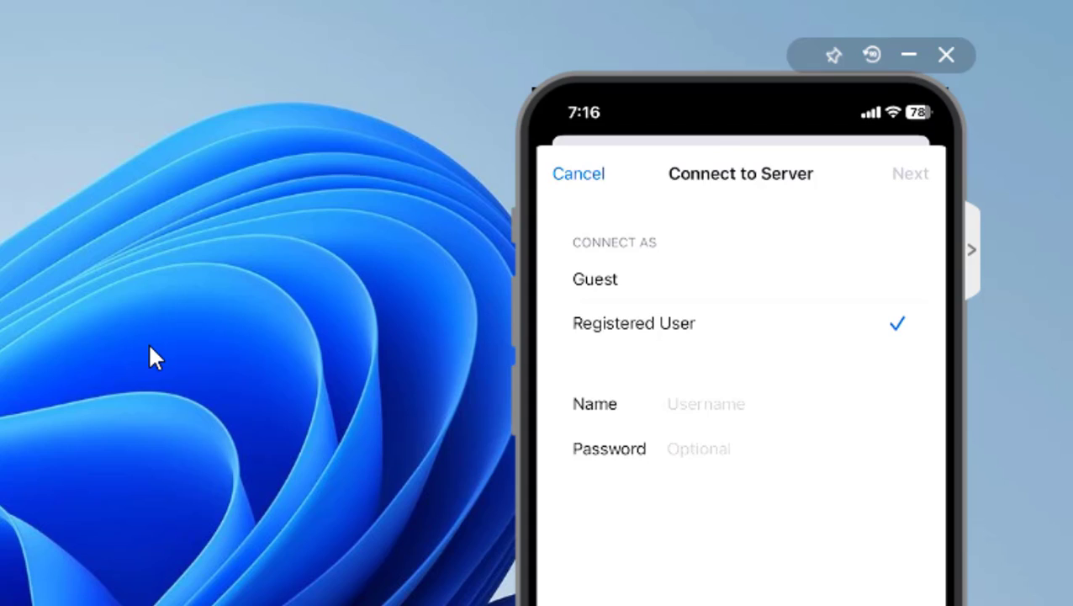
click(595, 279)
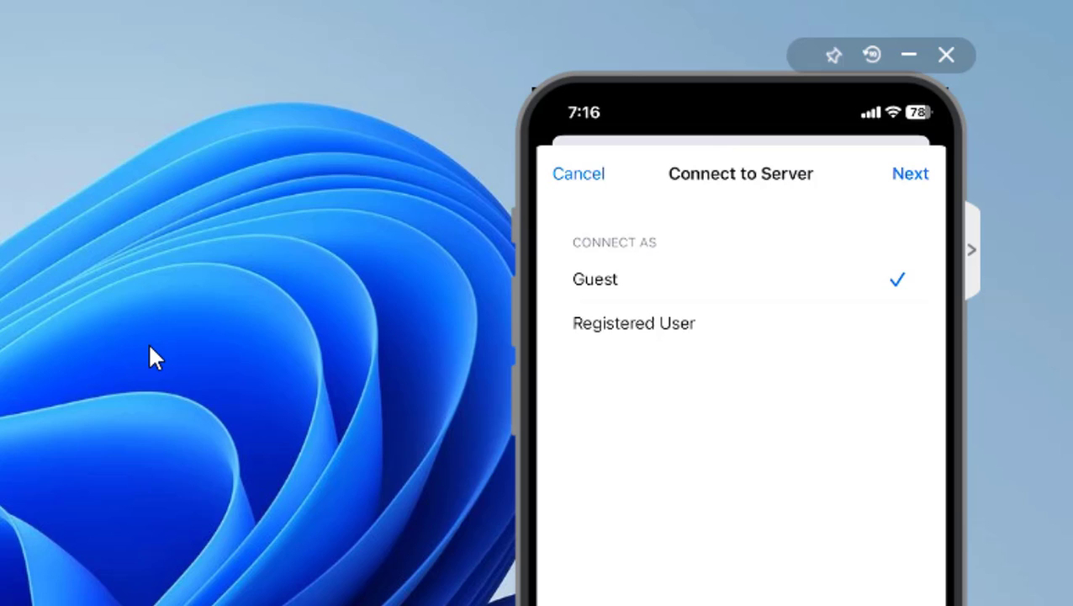
click(910, 173)
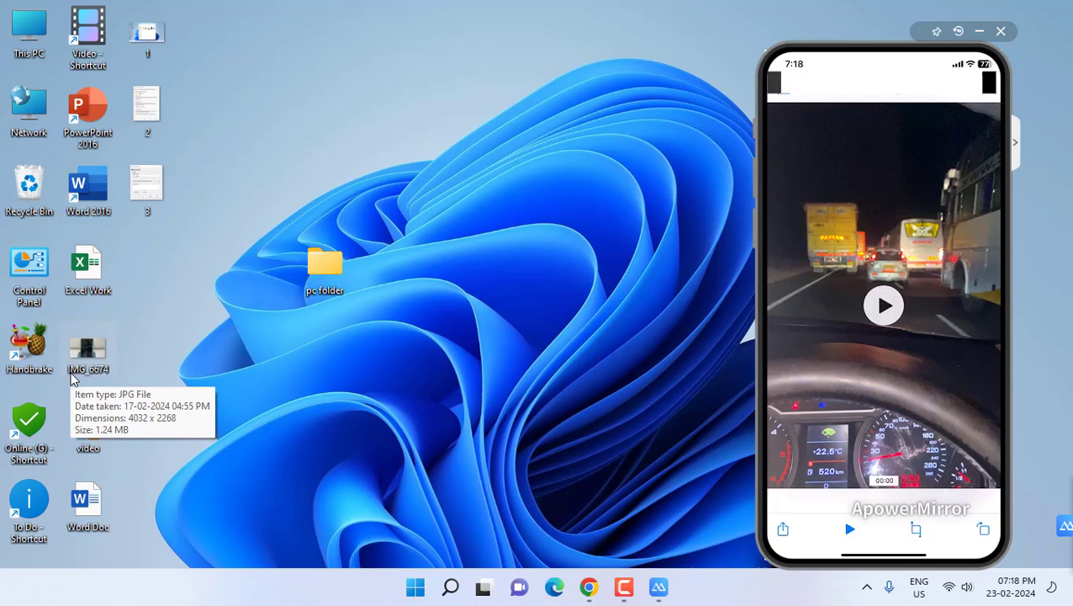
Step: Browse the shared pc folder's files on the phone and preview the video
click(883, 305)
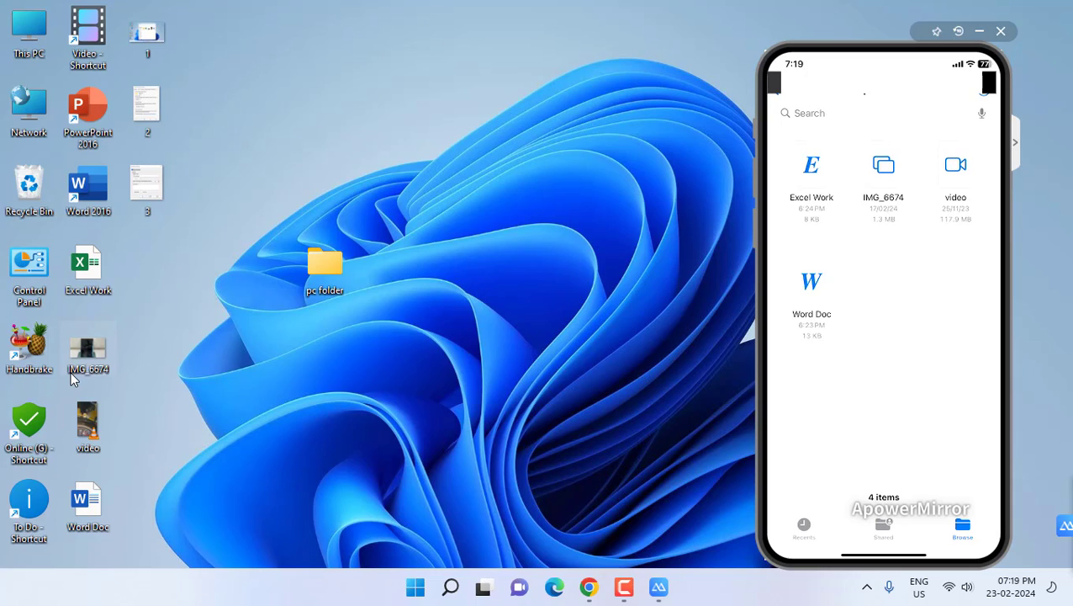
mouse_move(138, 400)
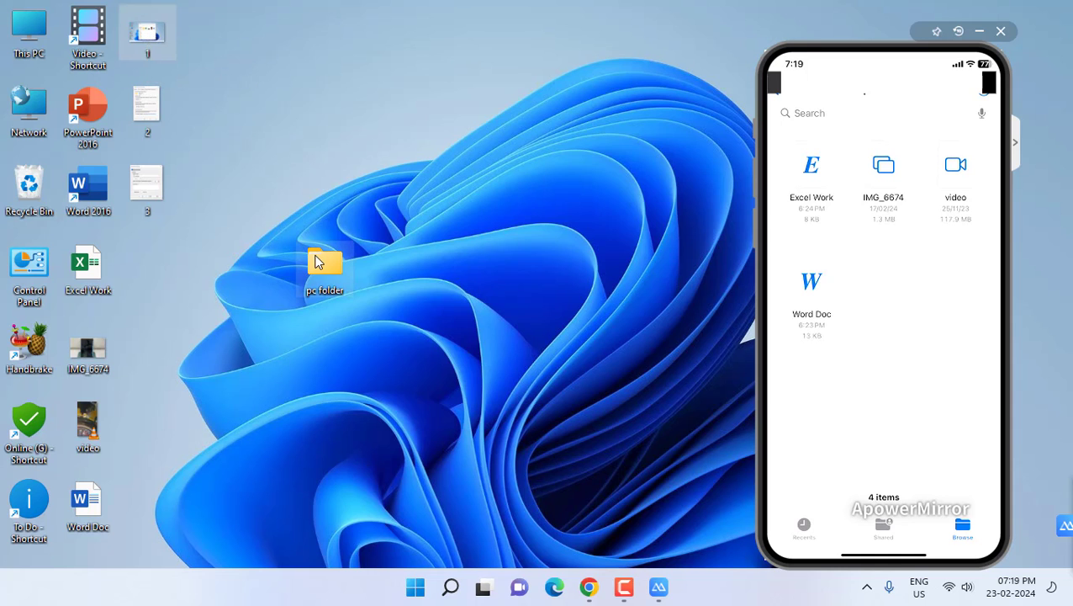
Step: View the pc folder's four files in File Explorer on the desktop
double_click(323, 266)
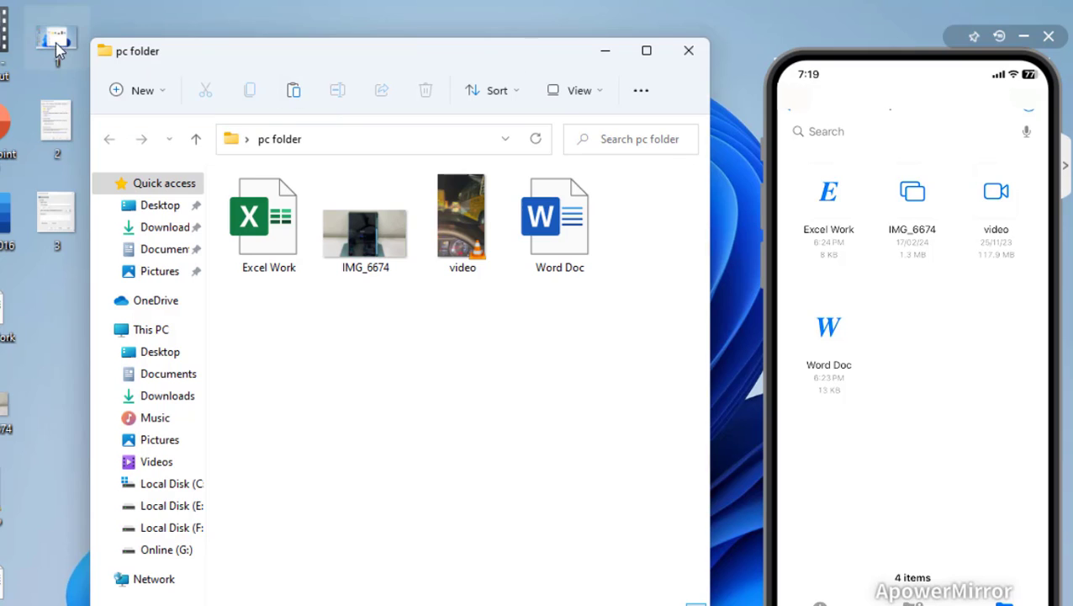
mouse_move(266, 390)
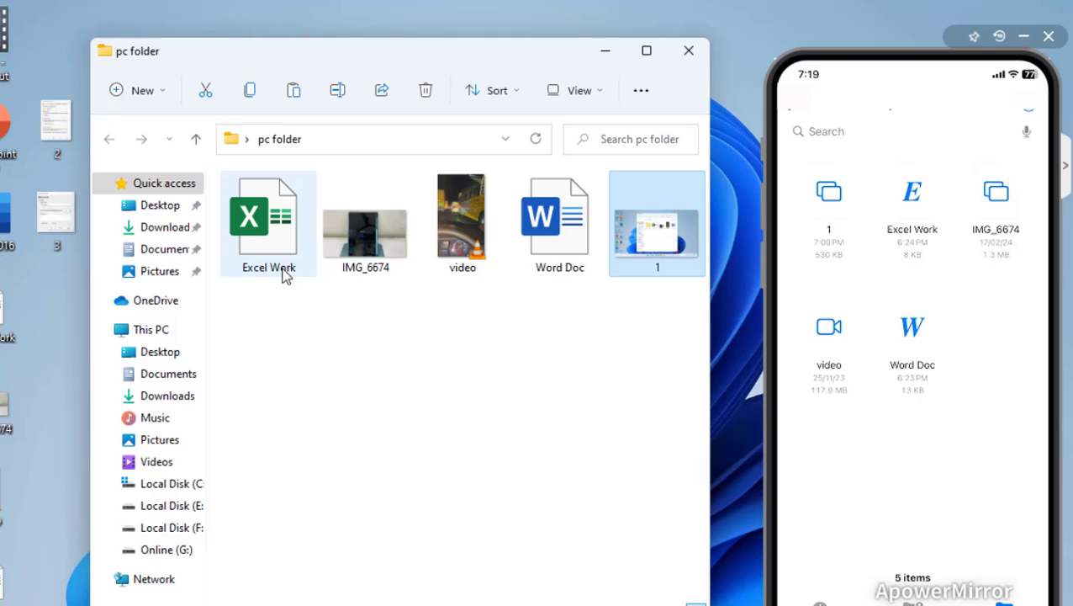
mouse_move(932, 431)
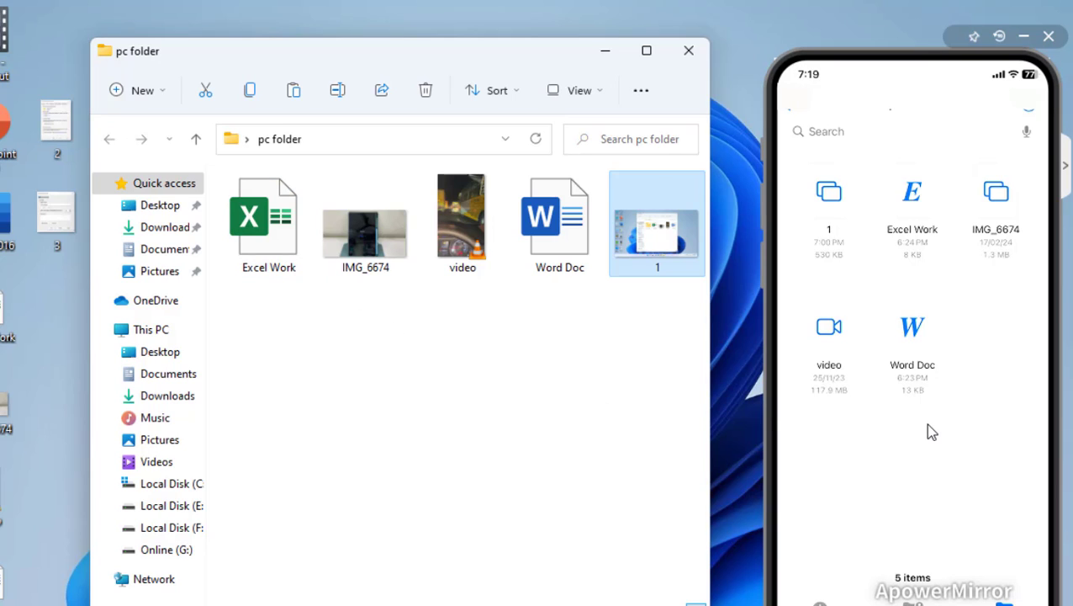
mouse_move(844, 236)
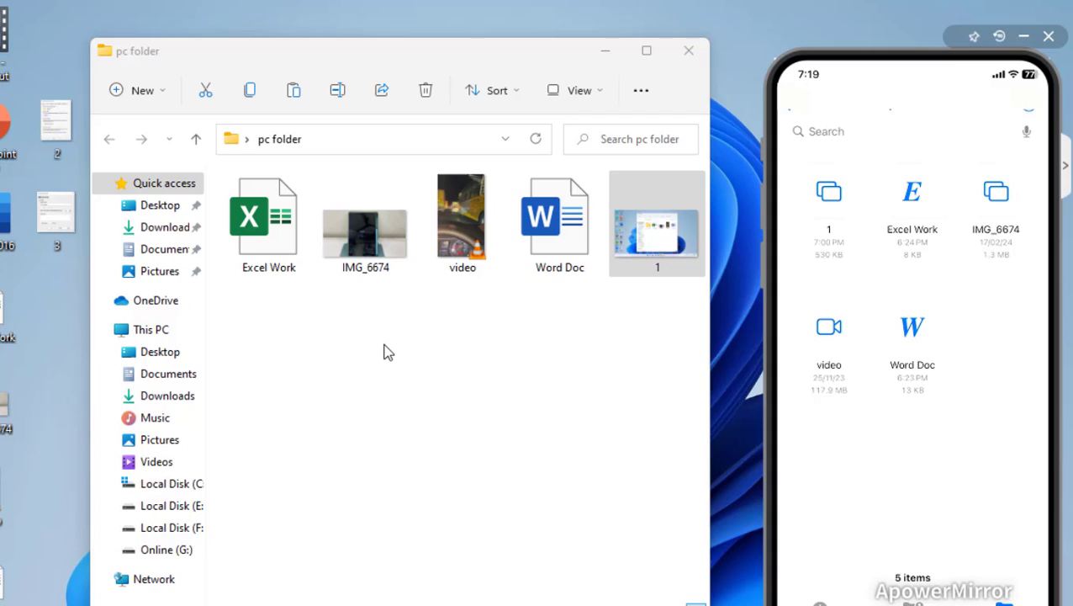
mouse_move(403, 326)
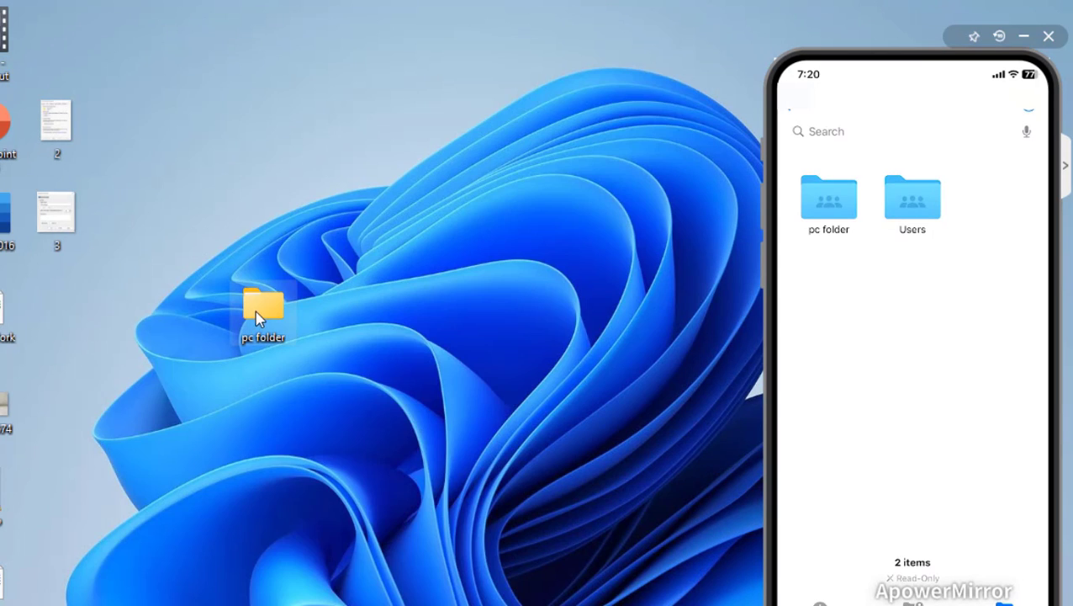
Step: Remove Everyone from pc folder's sharing list and confirm the change
right_click(263, 312)
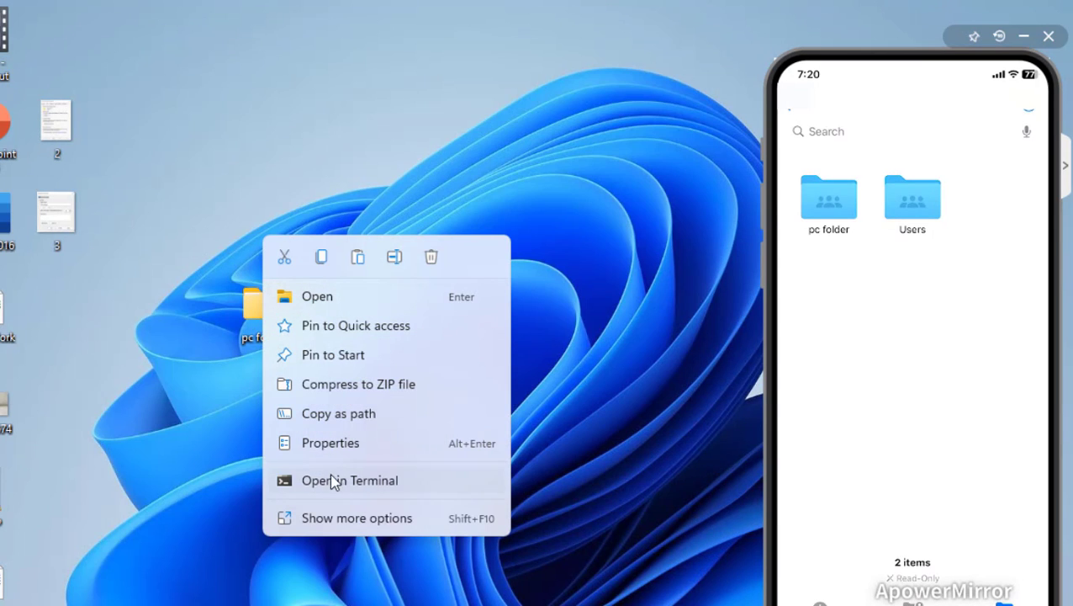
click(329, 442)
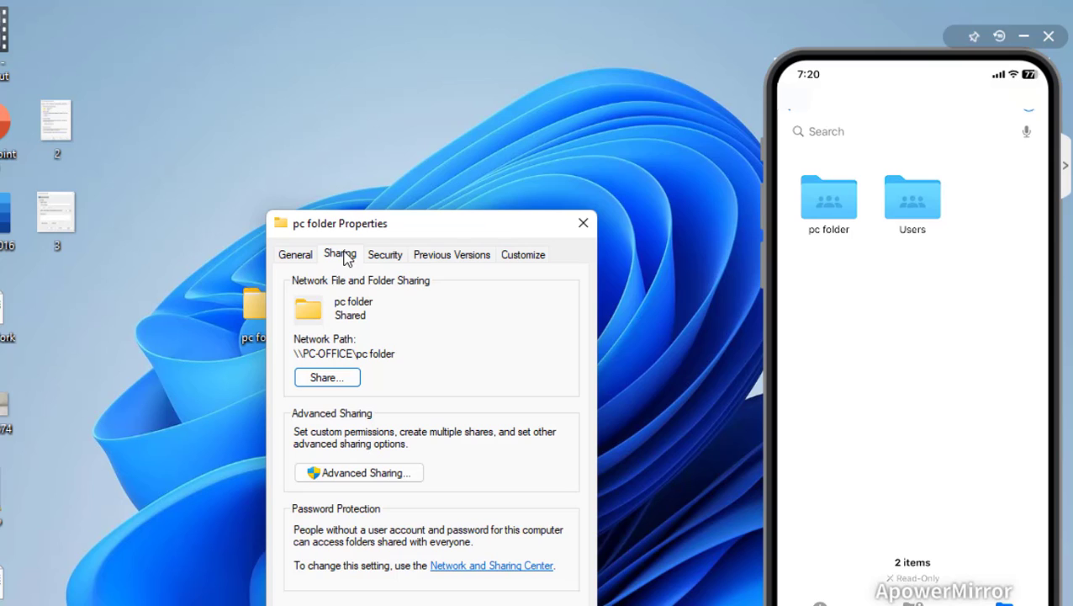
click(326, 377)
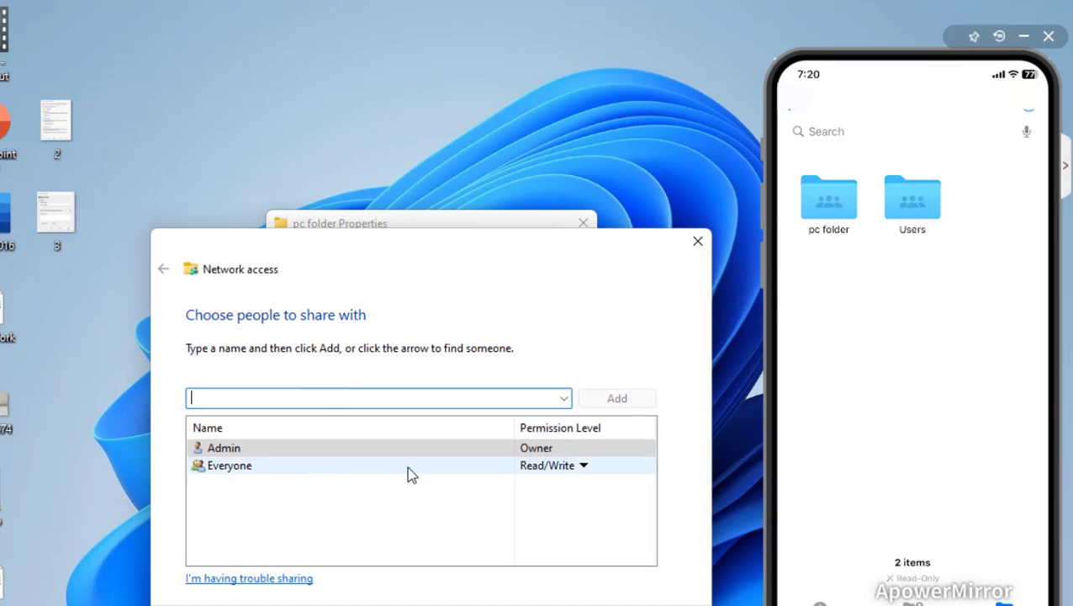
click(583, 465)
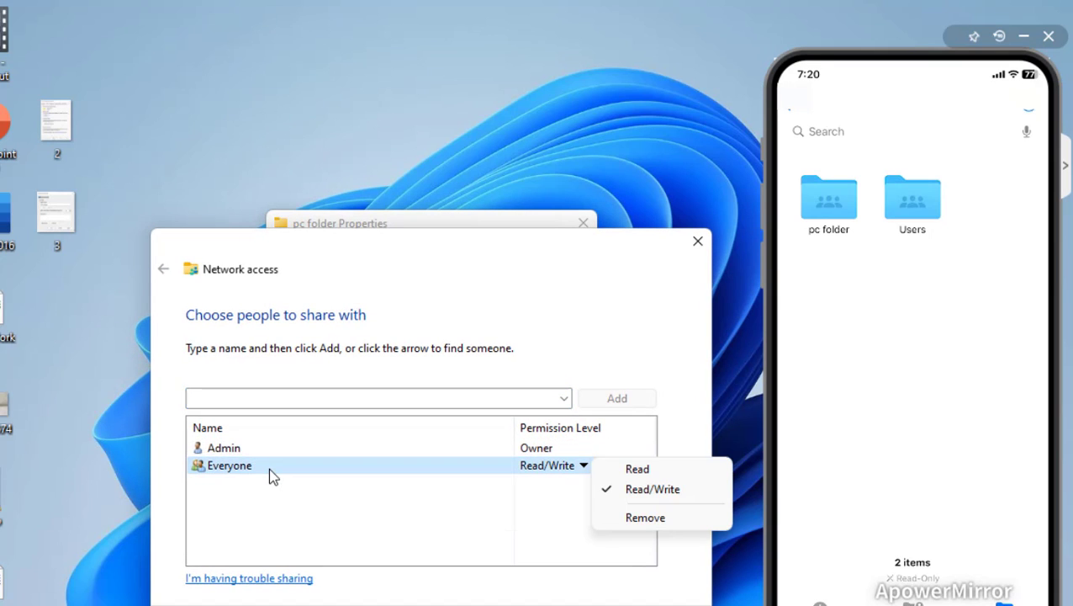
click(645, 519)
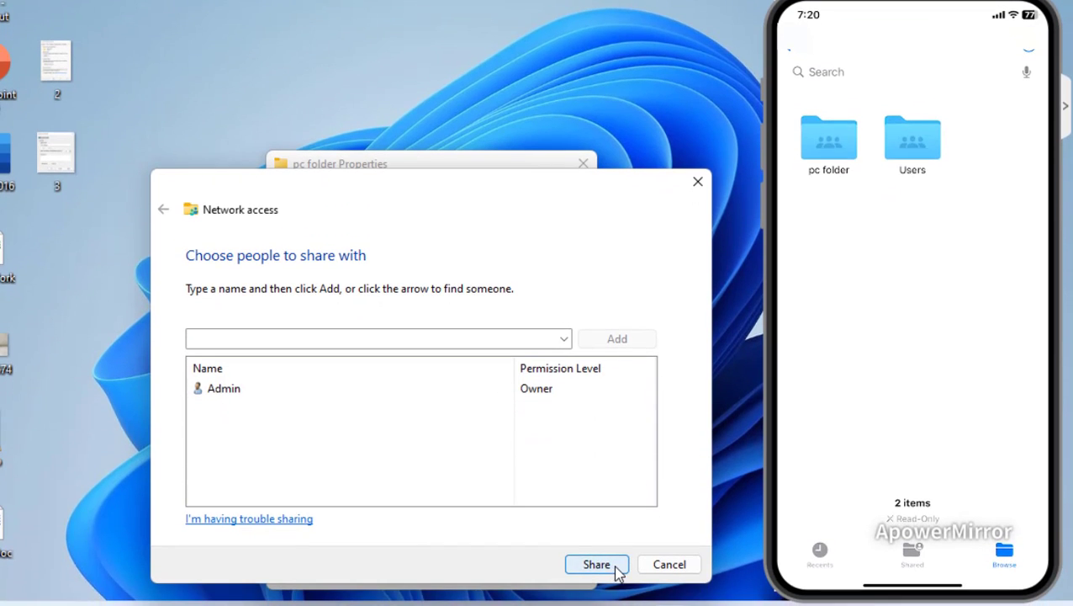
click(595, 564)
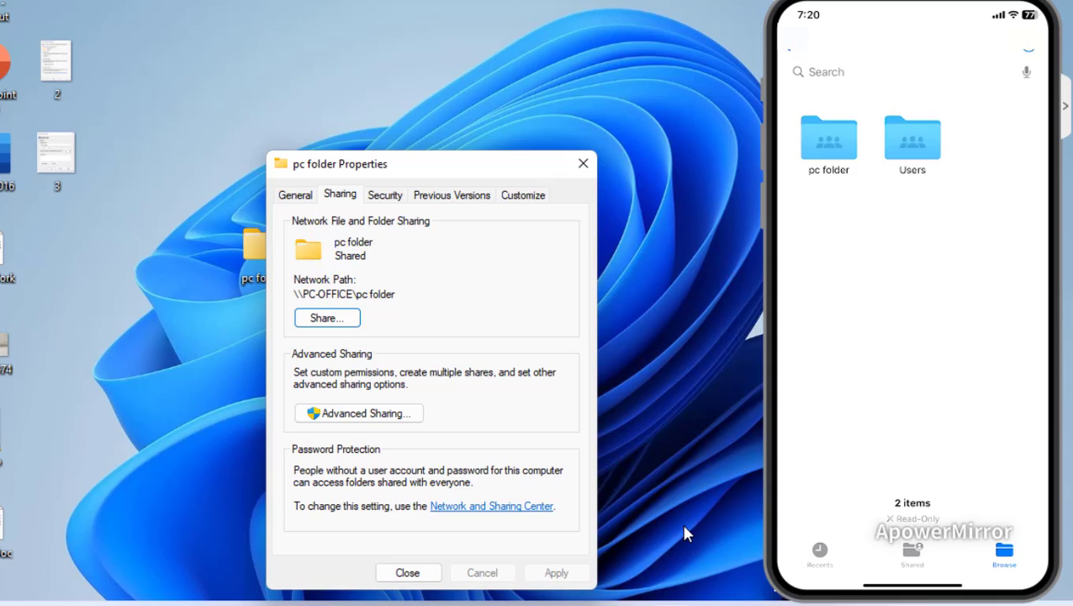
Step: Turn off 'Share this folder' in Advanced Sharing and apply it
click(358, 412)
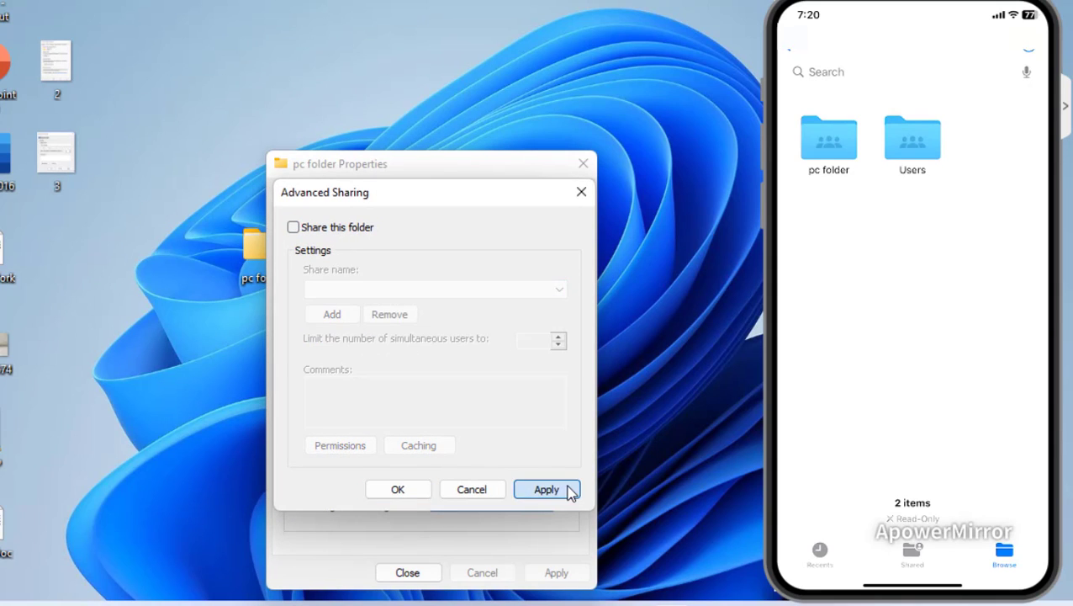
click(545, 488)
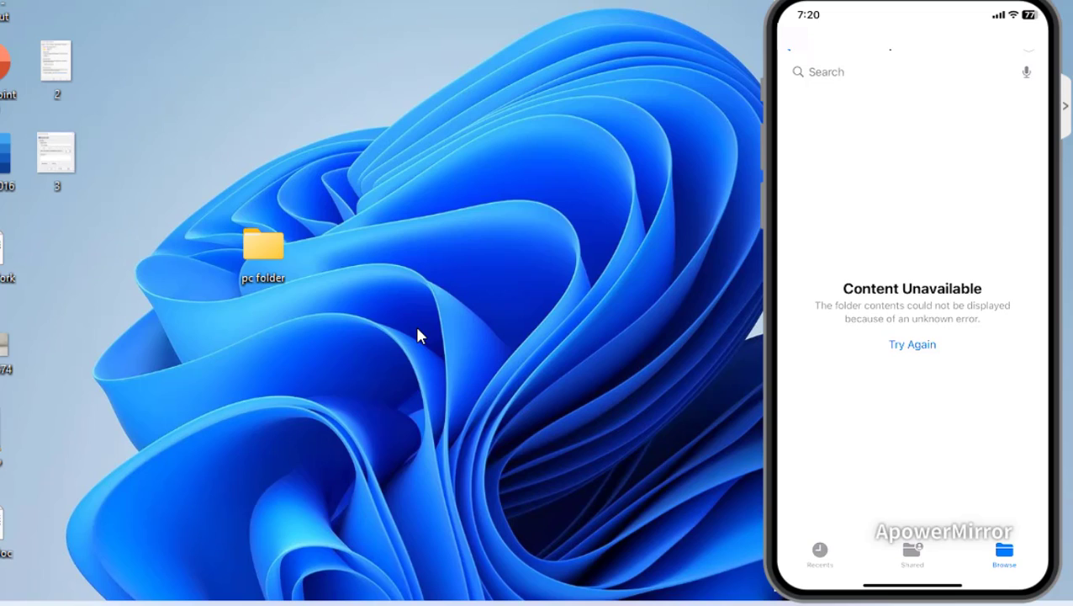
Step: Return from the Content Unavailable message to the Files Browse list of locations
click(1005, 553)
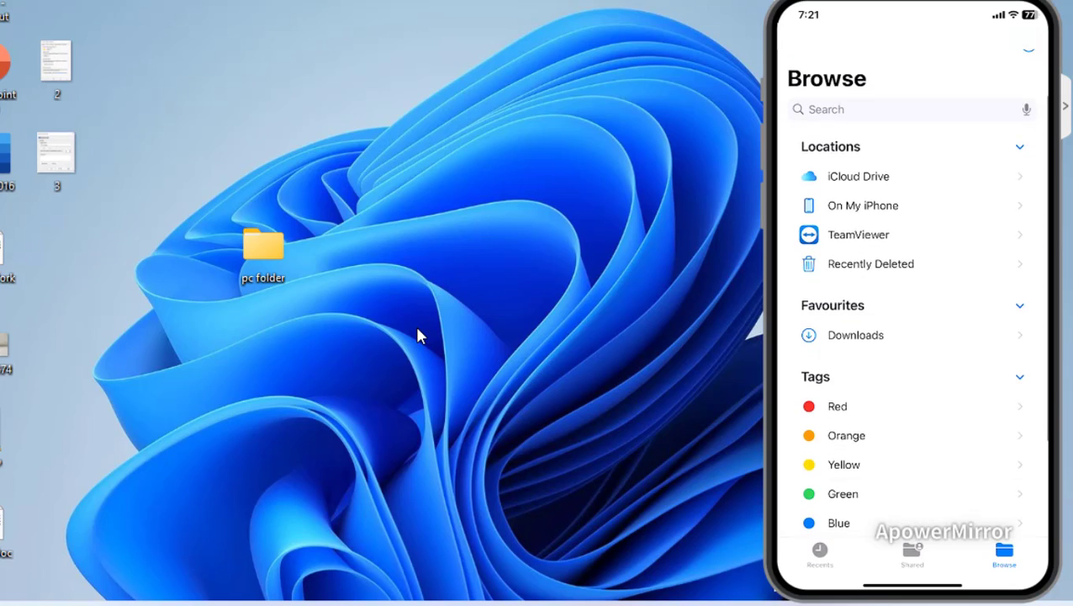